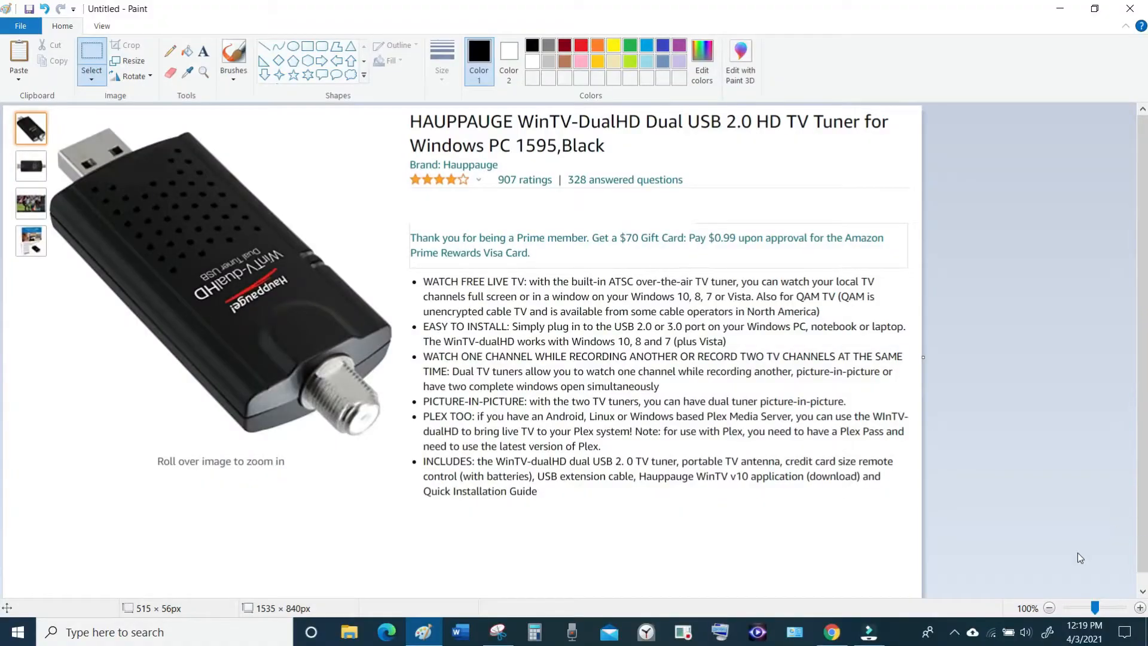
pyautogui.moveTo(1059, 541)
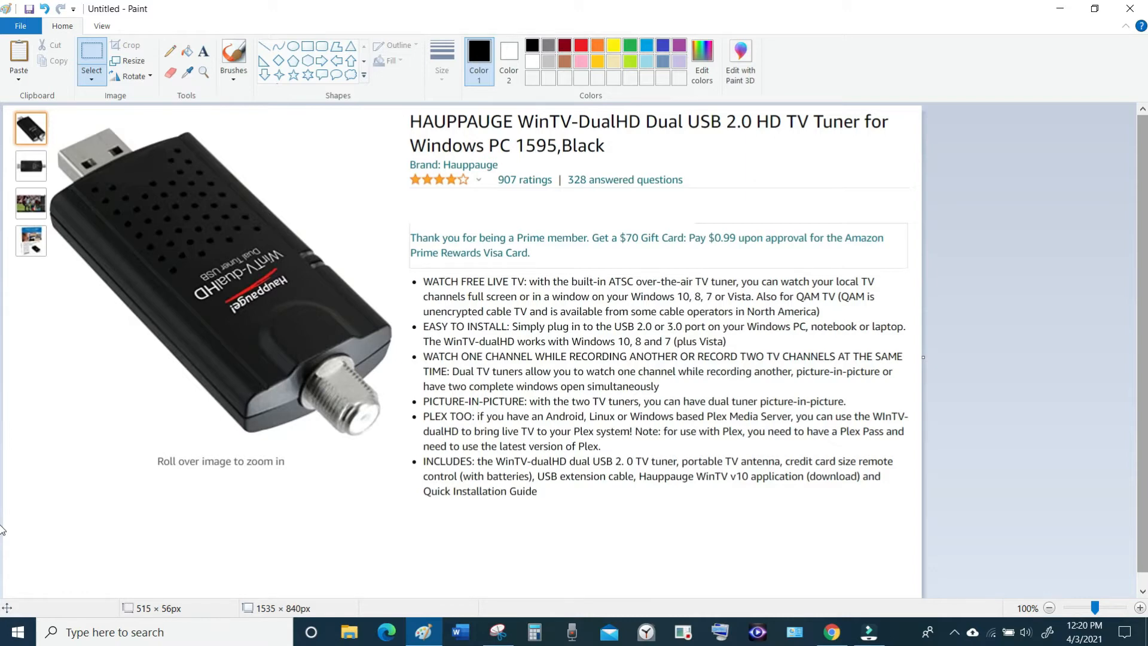
pyautogui.moveTo(1128, 526)
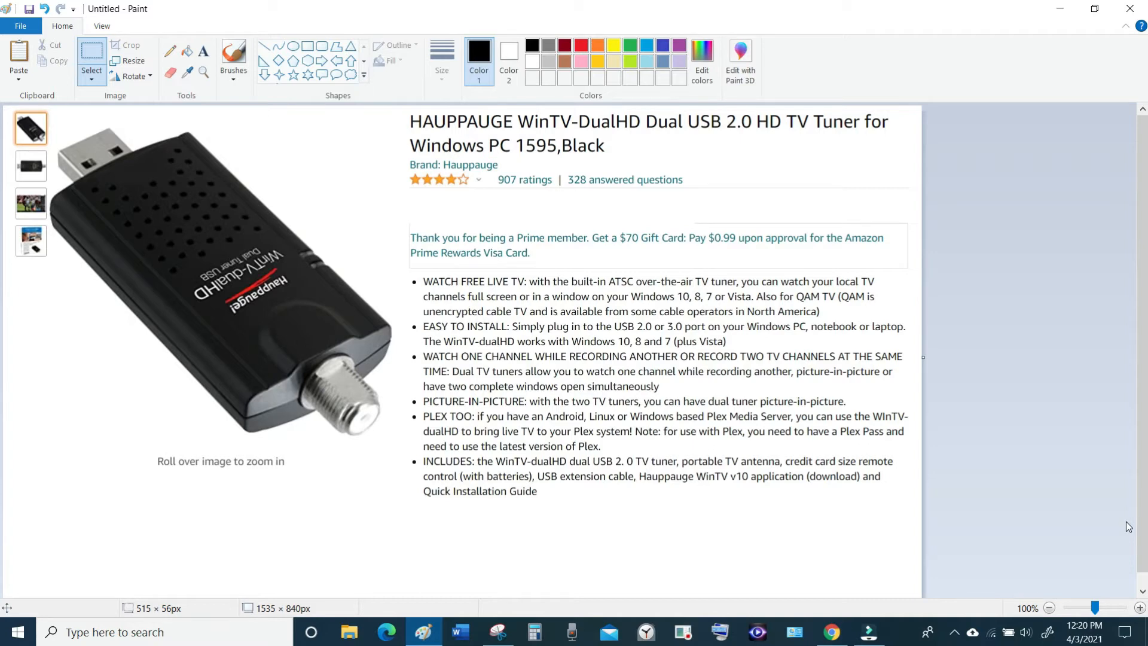
pyautogui.moveTo(1124, 524)
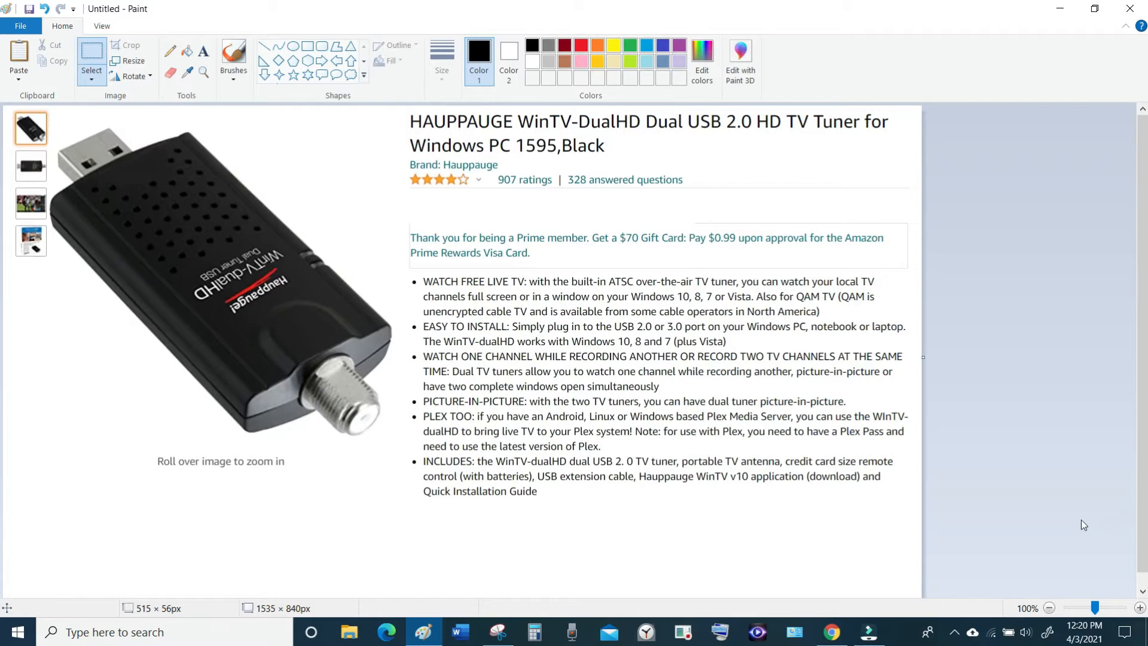
pyautogui.moveTo(1081, 628)
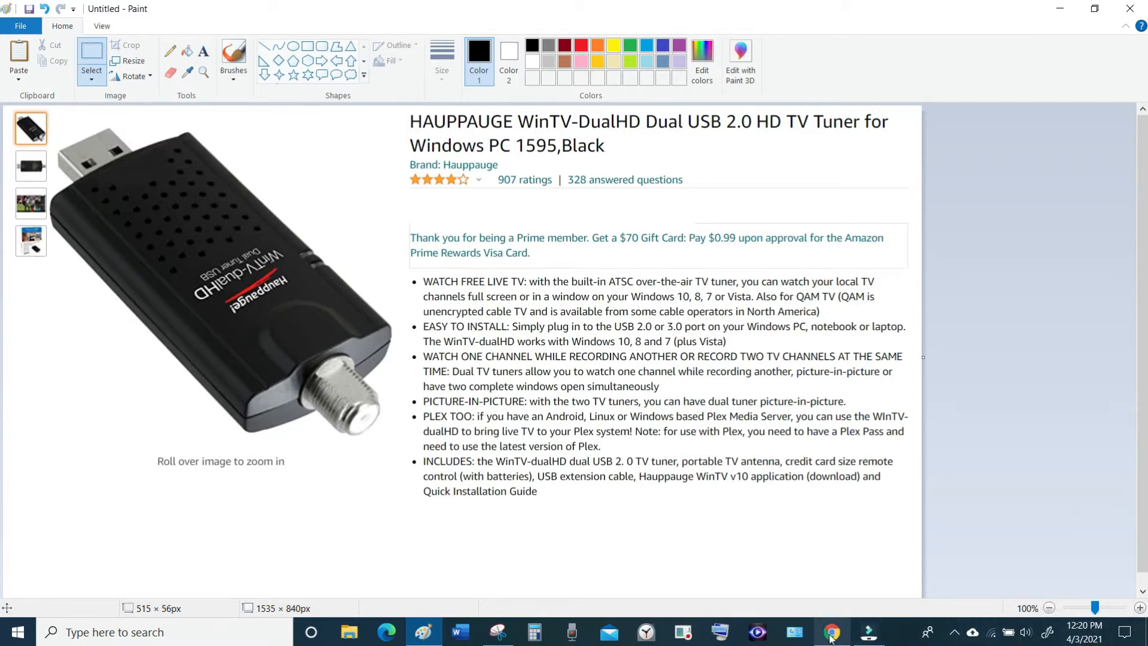
# Show the WinTV v10 installer details on the Hauppauge download page in Chrome
pyautogui.click(831, 632)
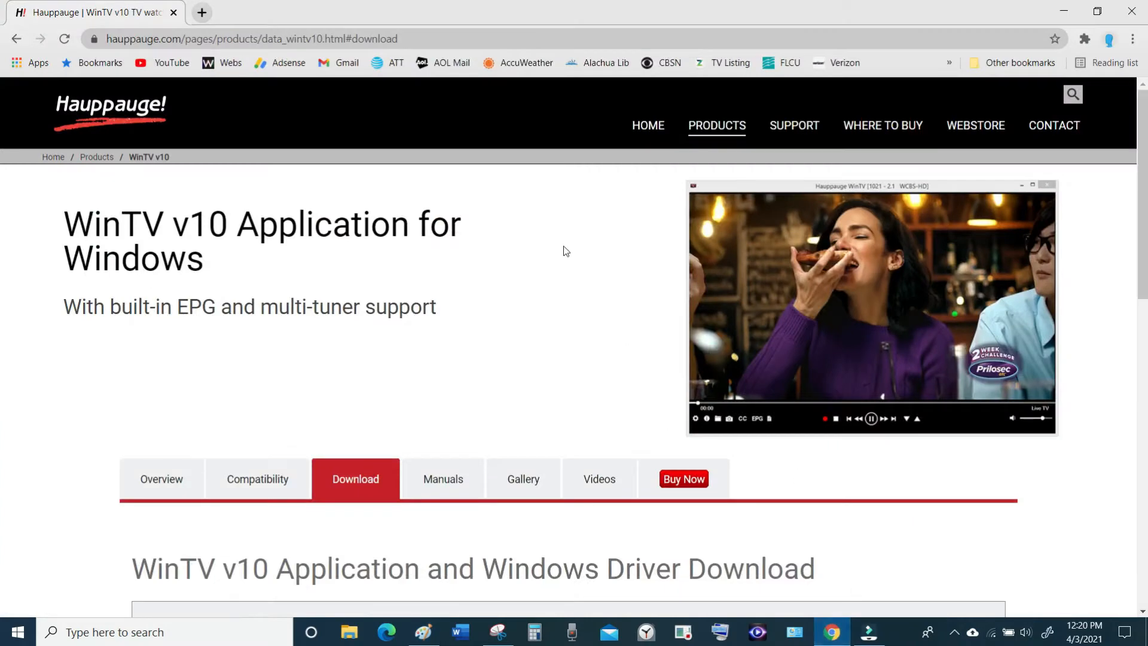
pyautogui.moveTo(451, 253)
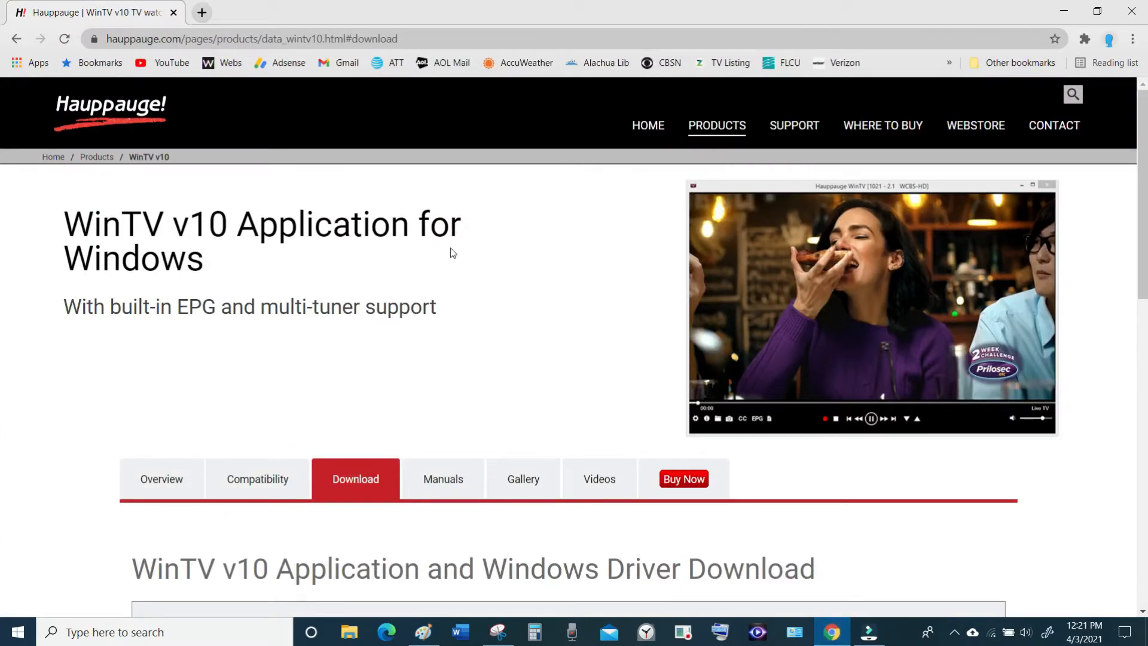
pyautogui.moveTo(191, 250)
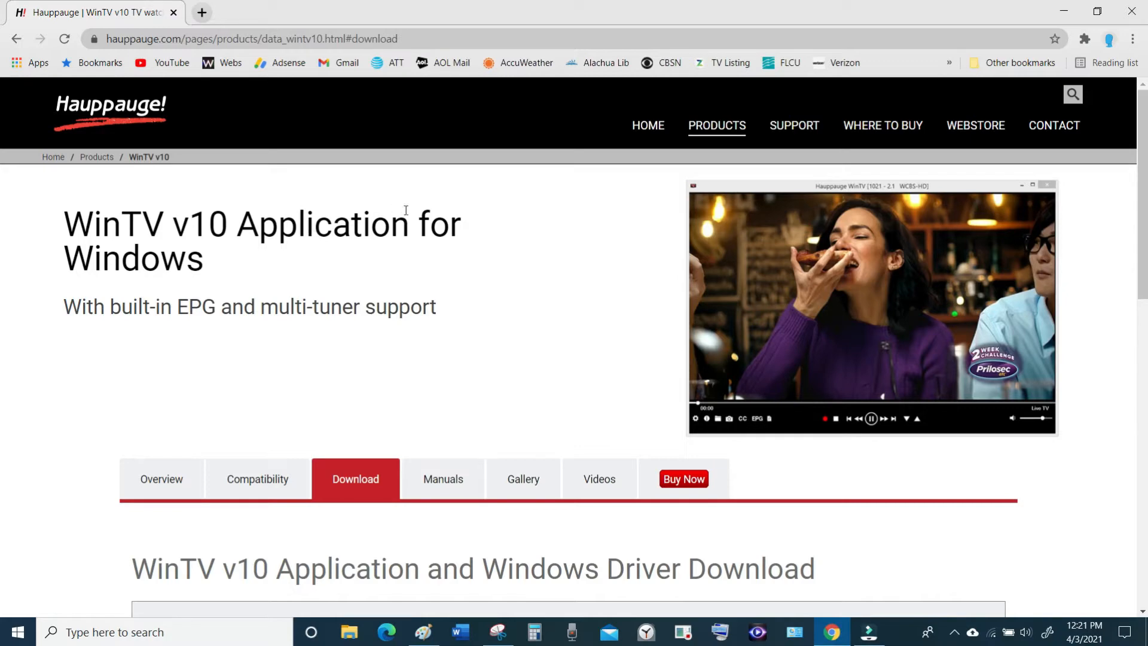
pyautogui.moveTo(265, 244)
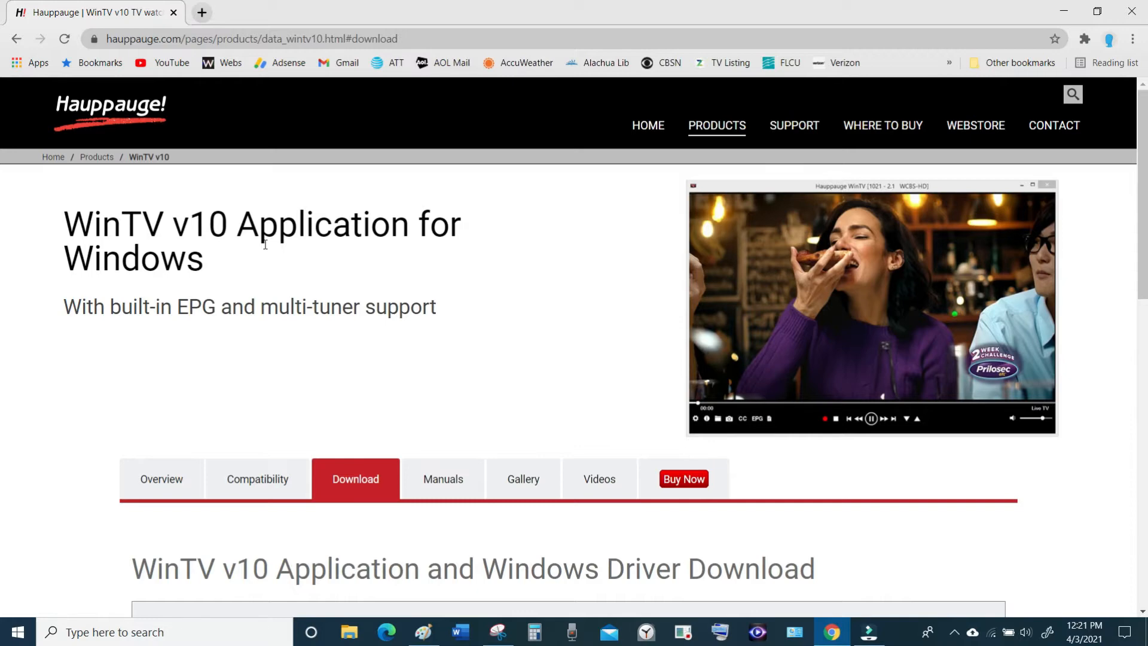
pyautogui.moveTo(46, 159)
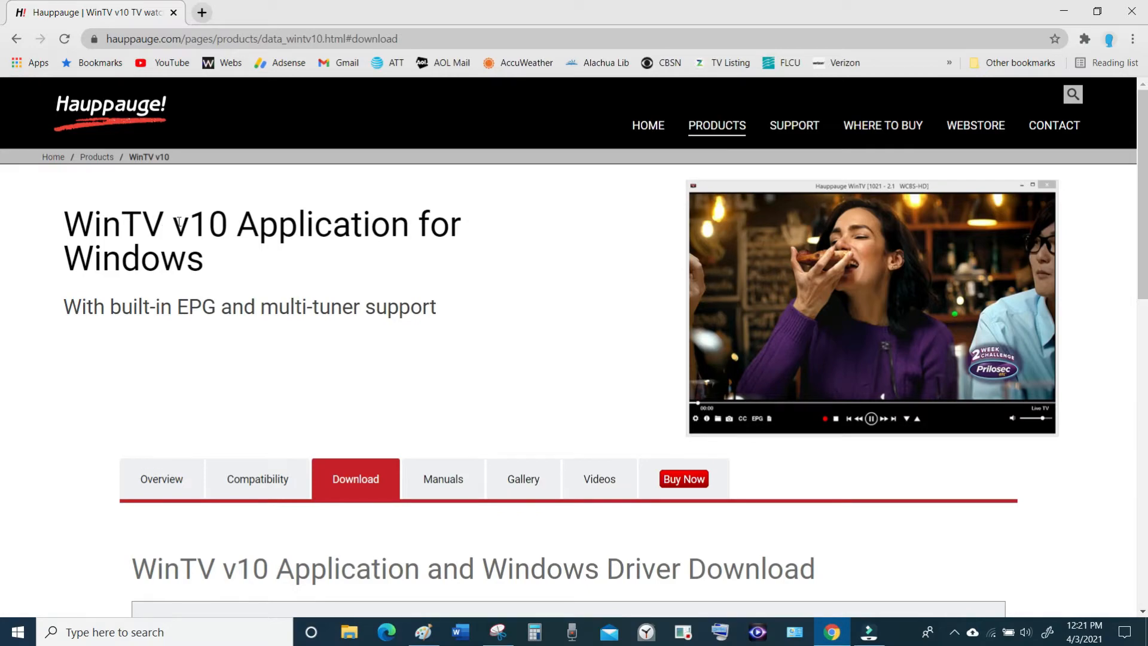
pyautogui.moveTo(346, 271)
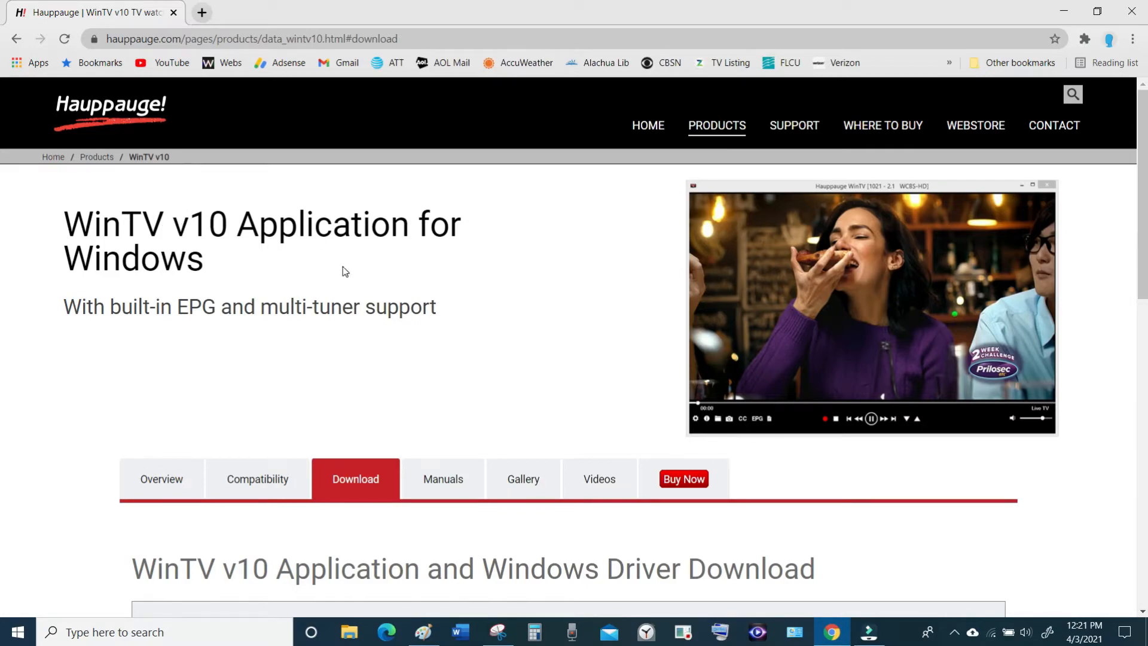
pyautogui.scroll(-3)
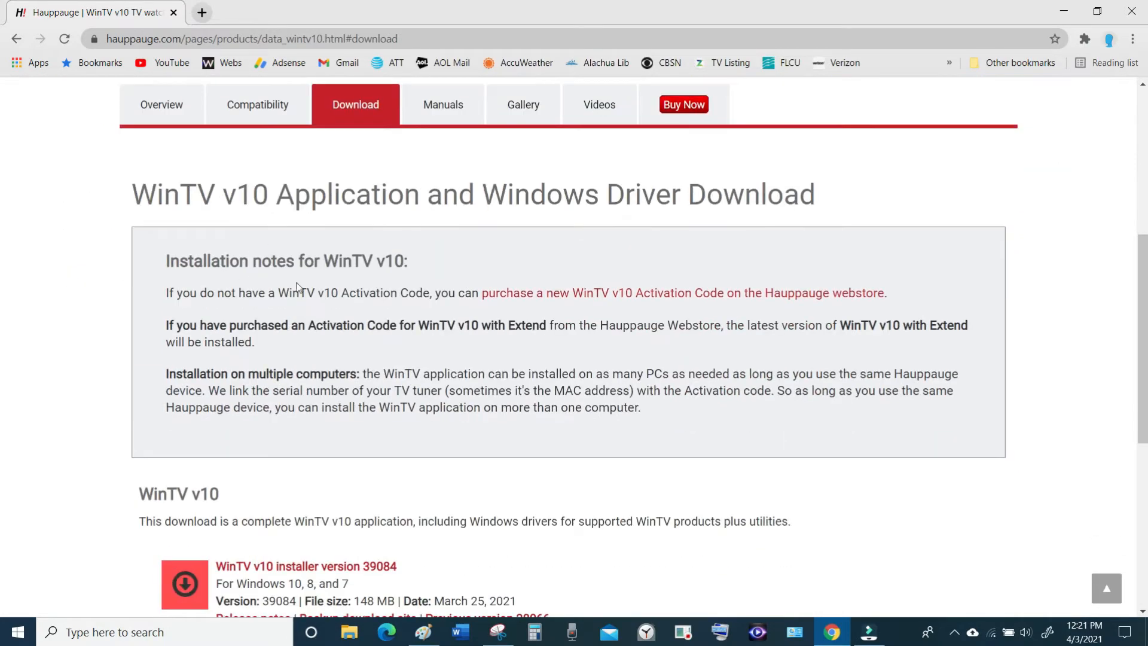
pyautogui.scroll(-3)
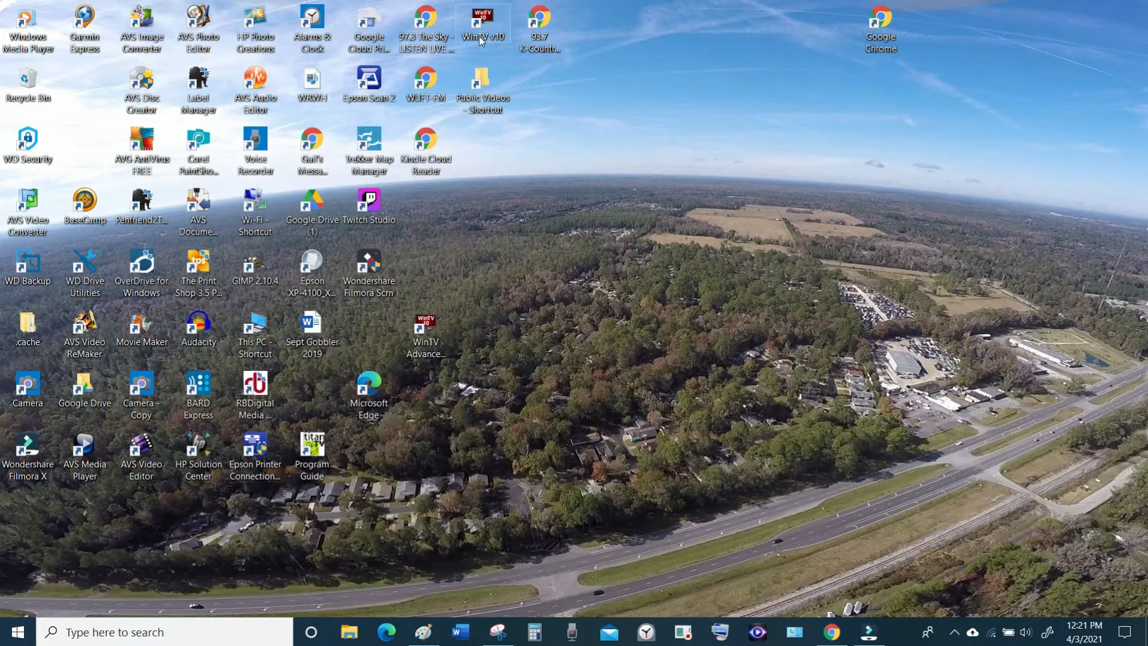
pyautogui.moveTo(491, 46)
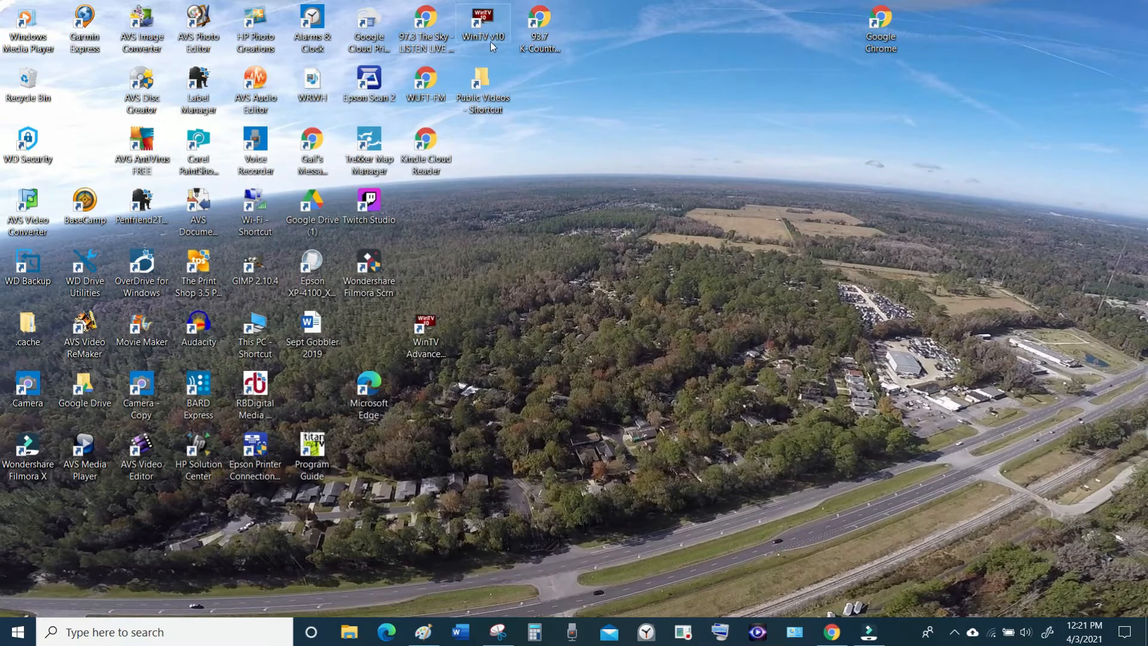
pyautogui.click(482, 22)
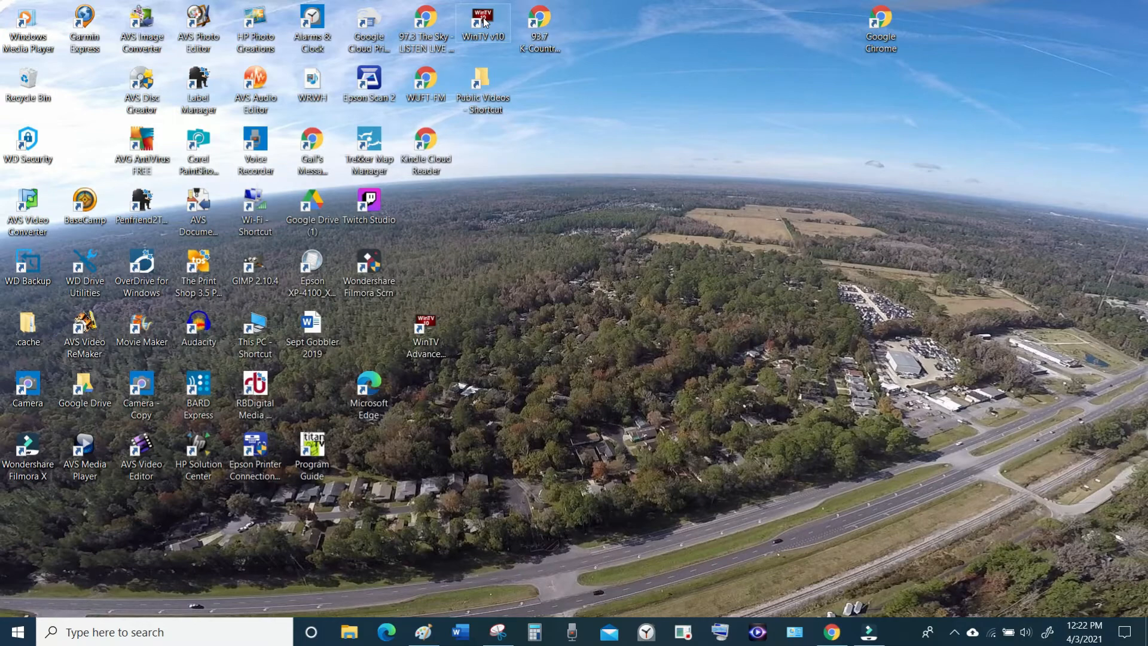
pyautogui.moveTo(482, 18)
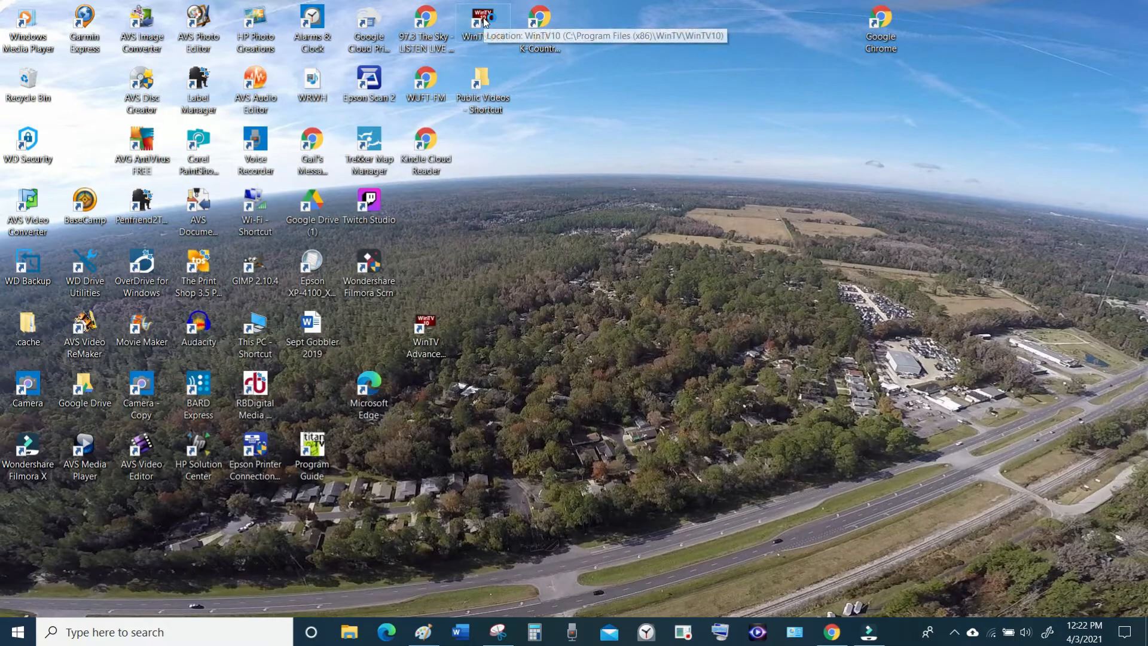
pyautogui.doubleClick(483, 18)
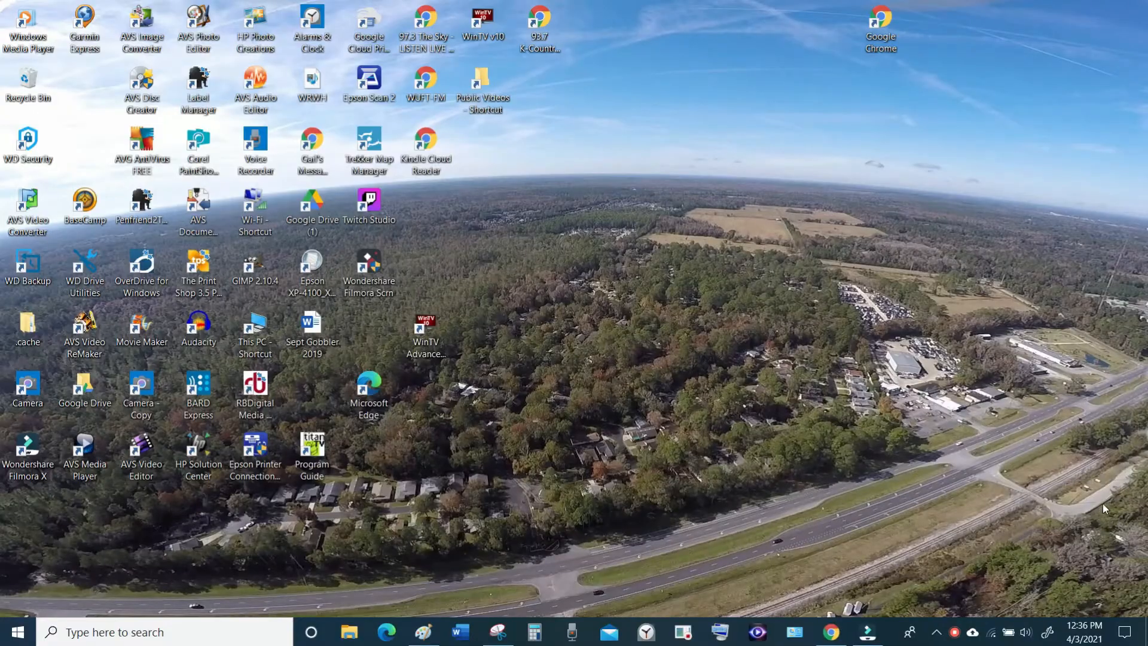
pyautogui.moveTo(886, 227)
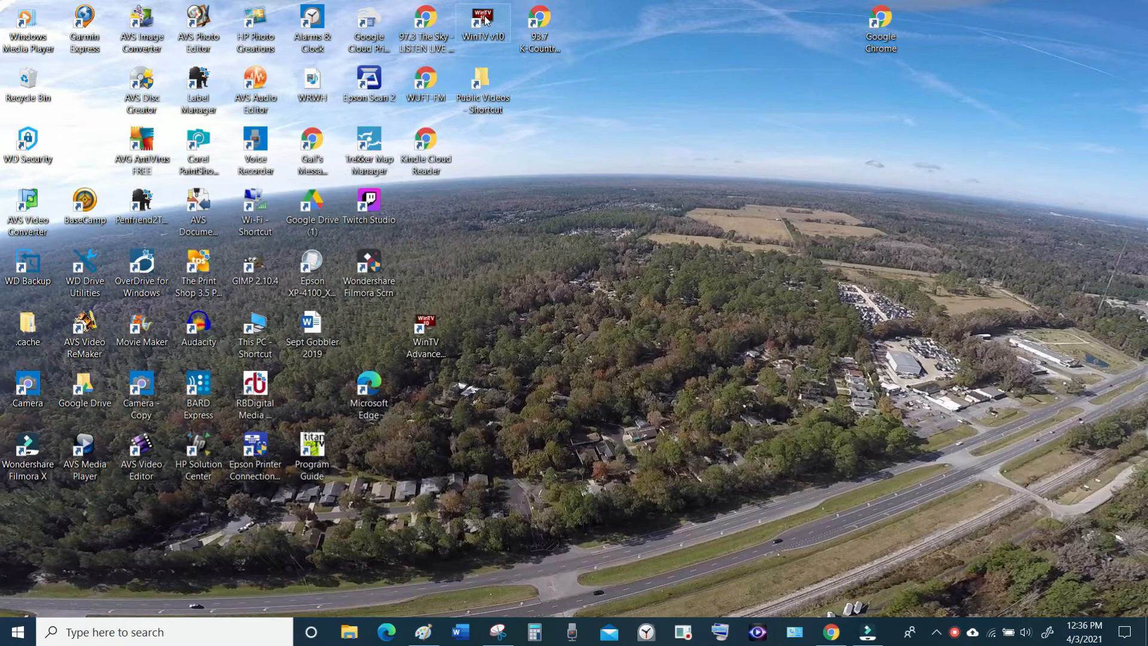
pyautogui.moveTo(483, 21)
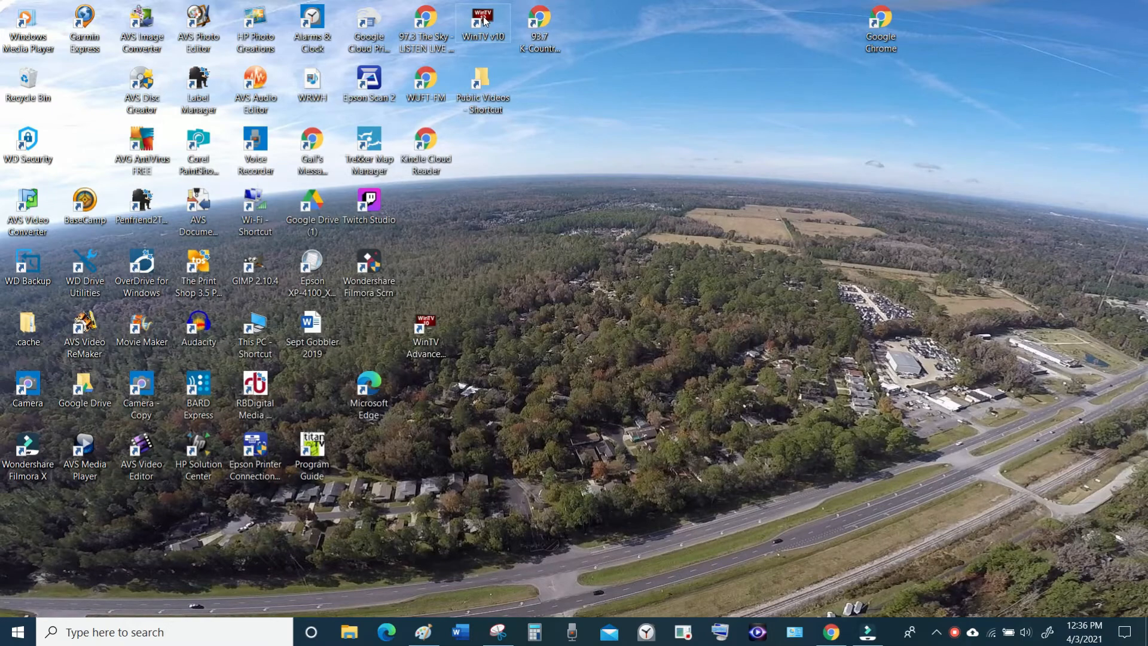
# Start WinTV v10 from its desktop shortcut and tune up to channel 5.2 WUFT-2
pyautogui.doubleClick(481, 18)
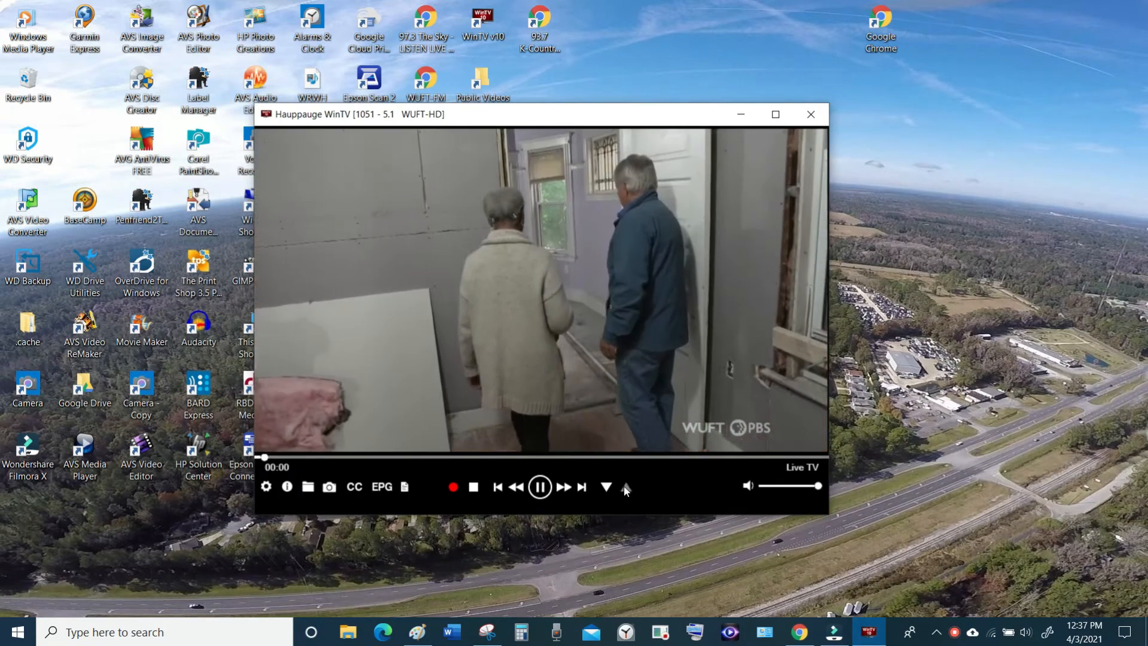
pyautogui.moveTo(626, 487)
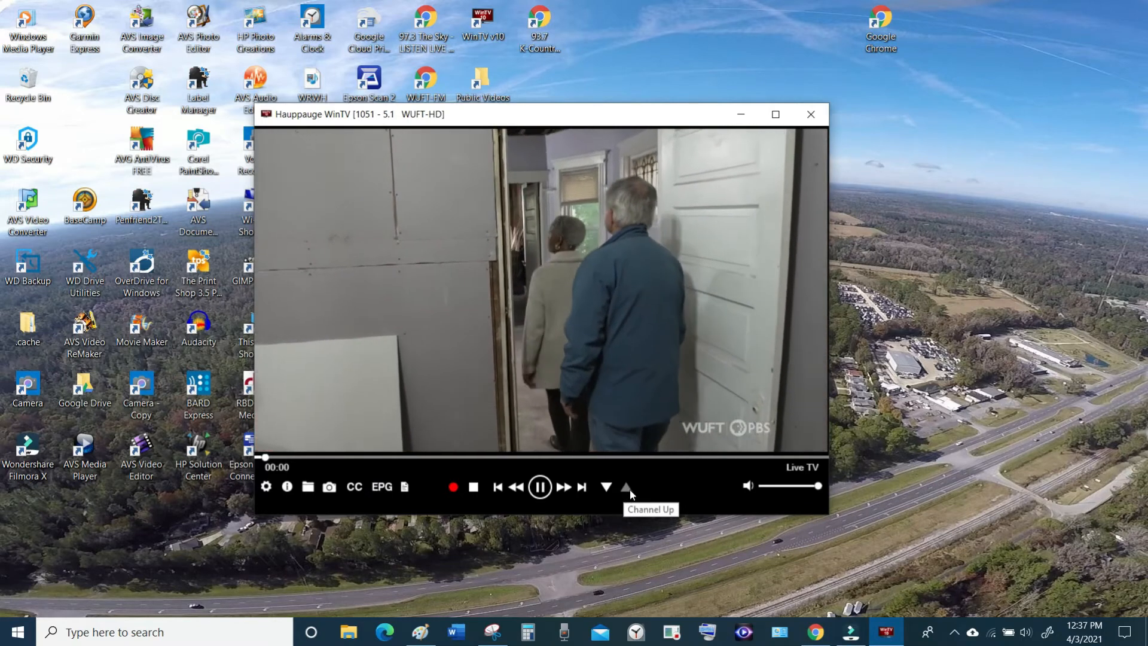
pyautogui.click(625, 486)
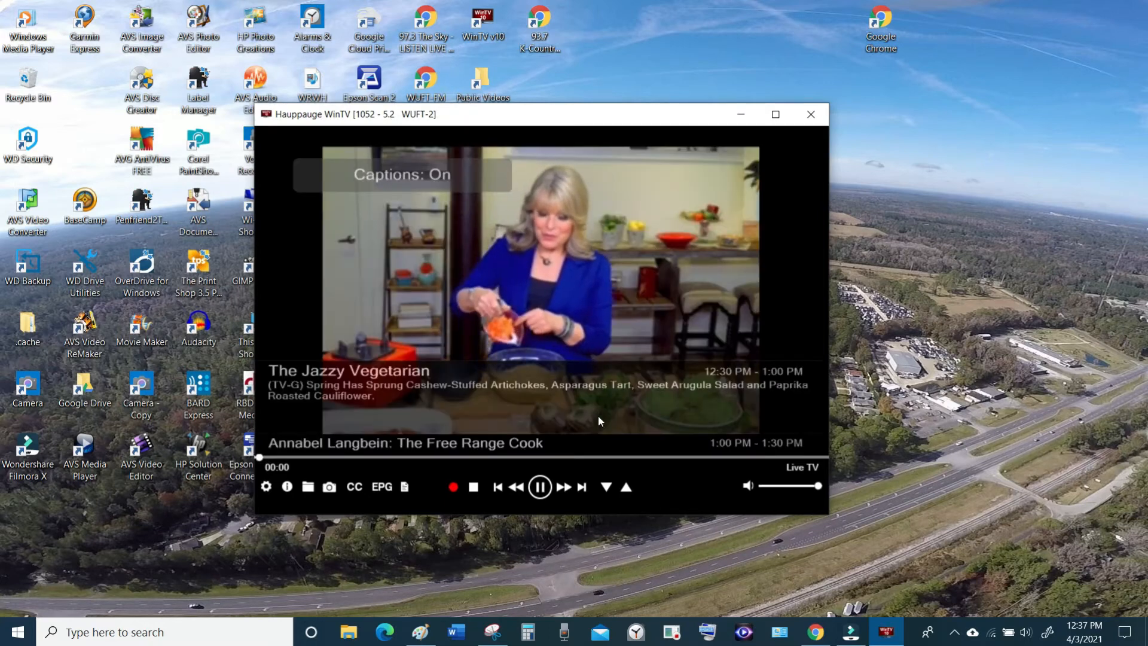
pyautogui.moveTo(265, 487)
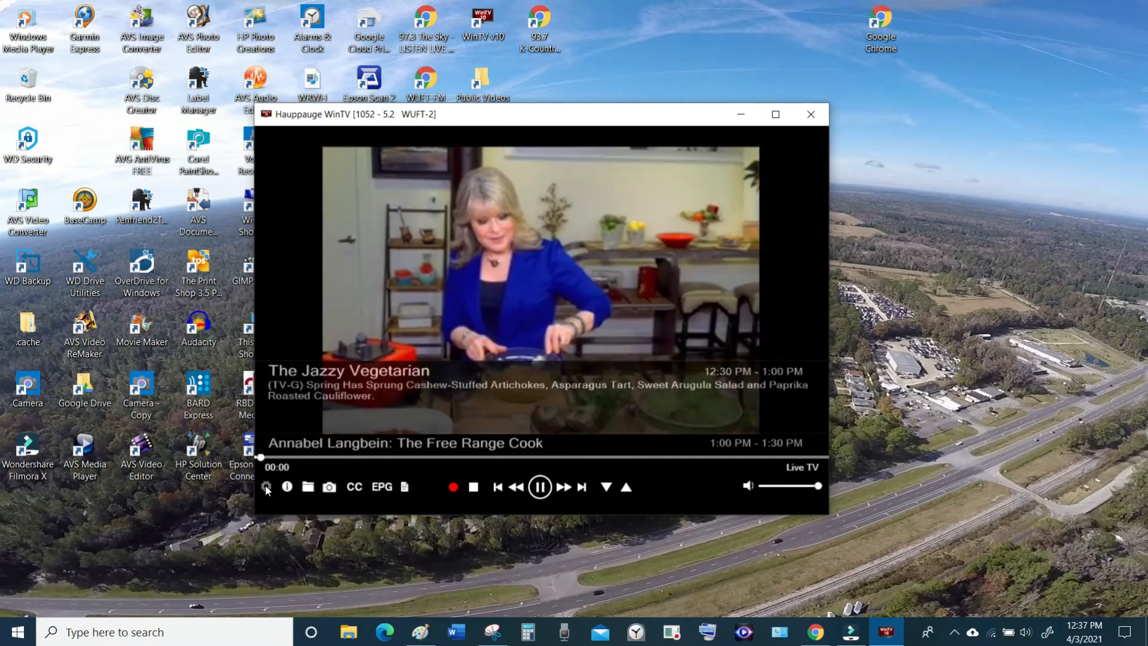
# Review the All Channels list in WinTV Settings down to the 51.4 Decades presets
pyautogui.click(267, 487)
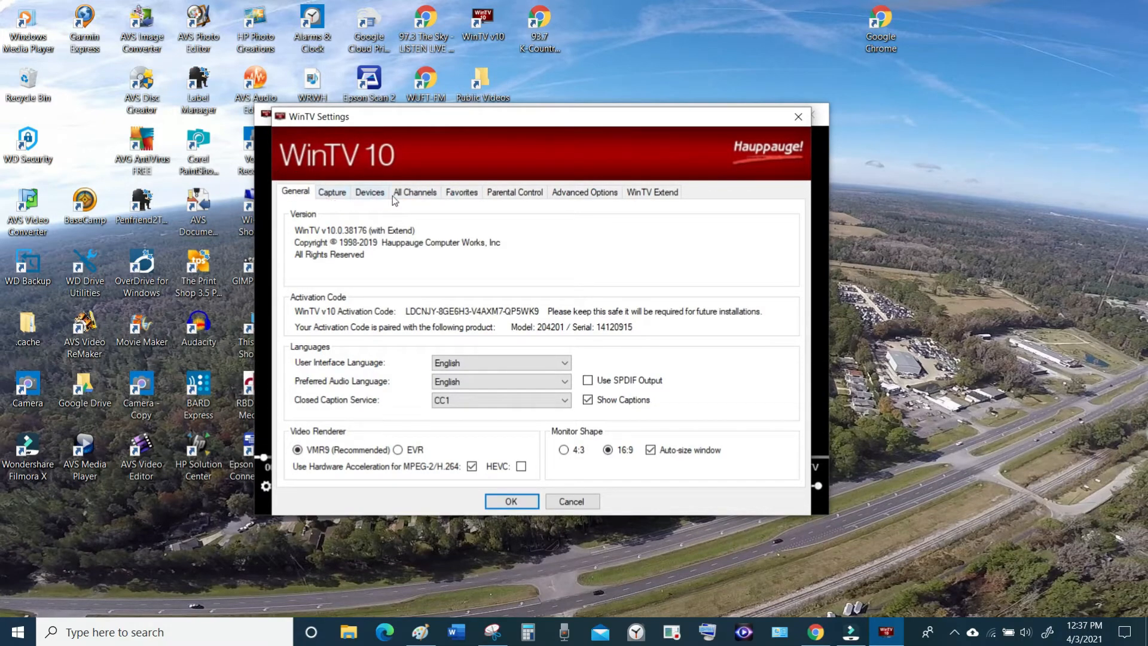
pyautogui.click(415, 191)
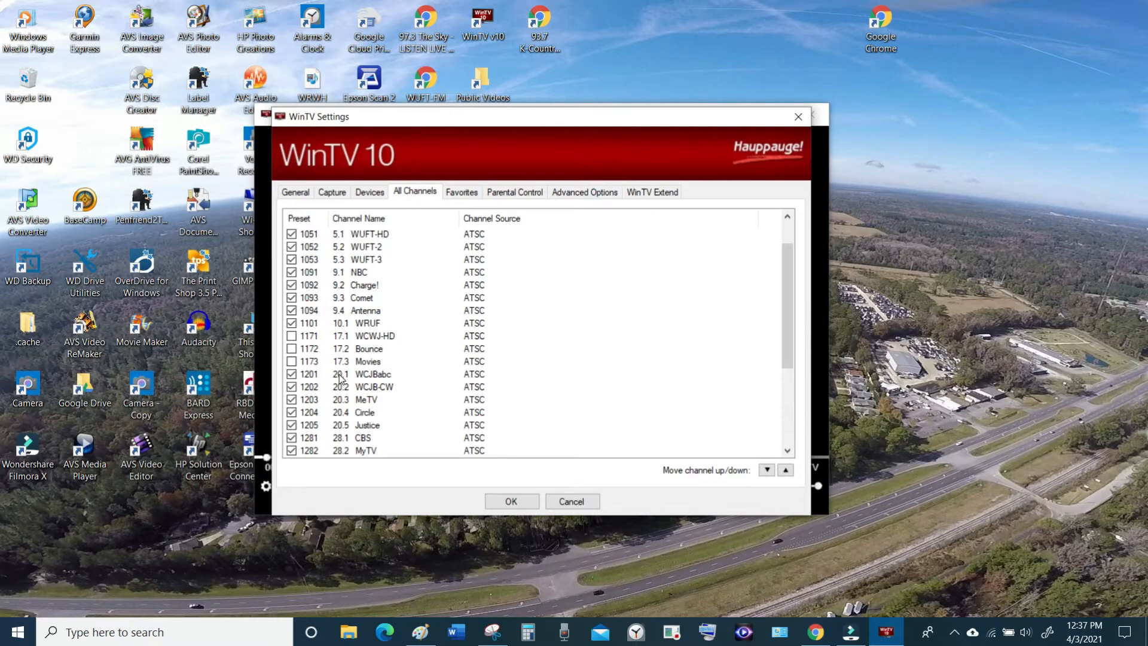
pyautogui.moveTo(282, 290)
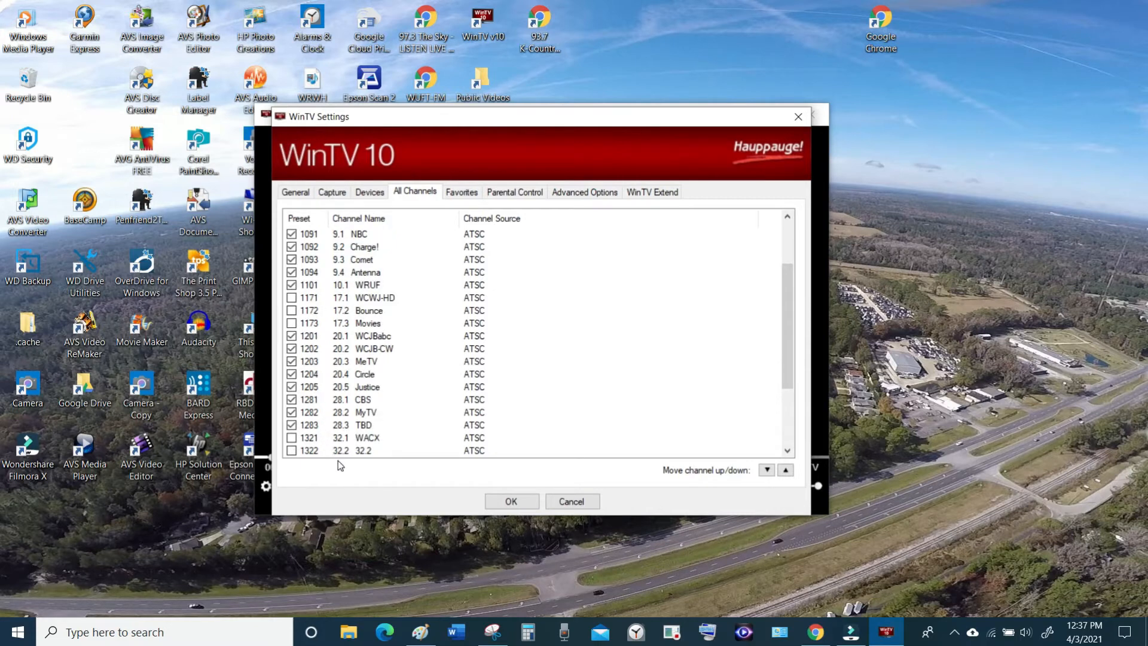
pyautogui.scroll(-3)
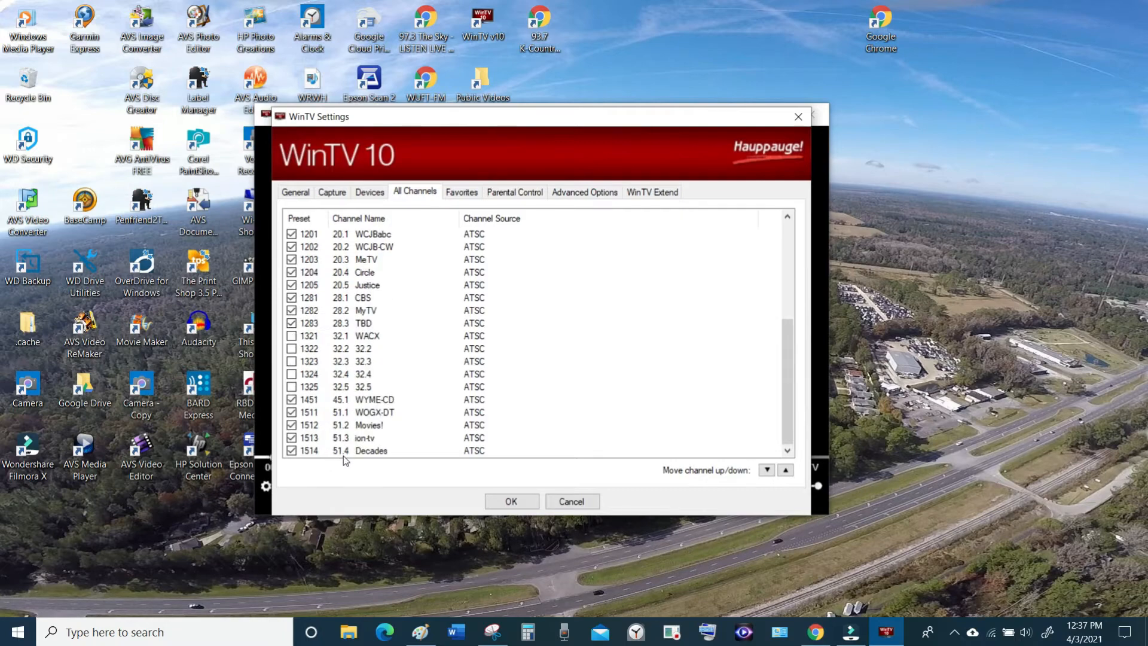
pyautogui.moveTo(369, 460)
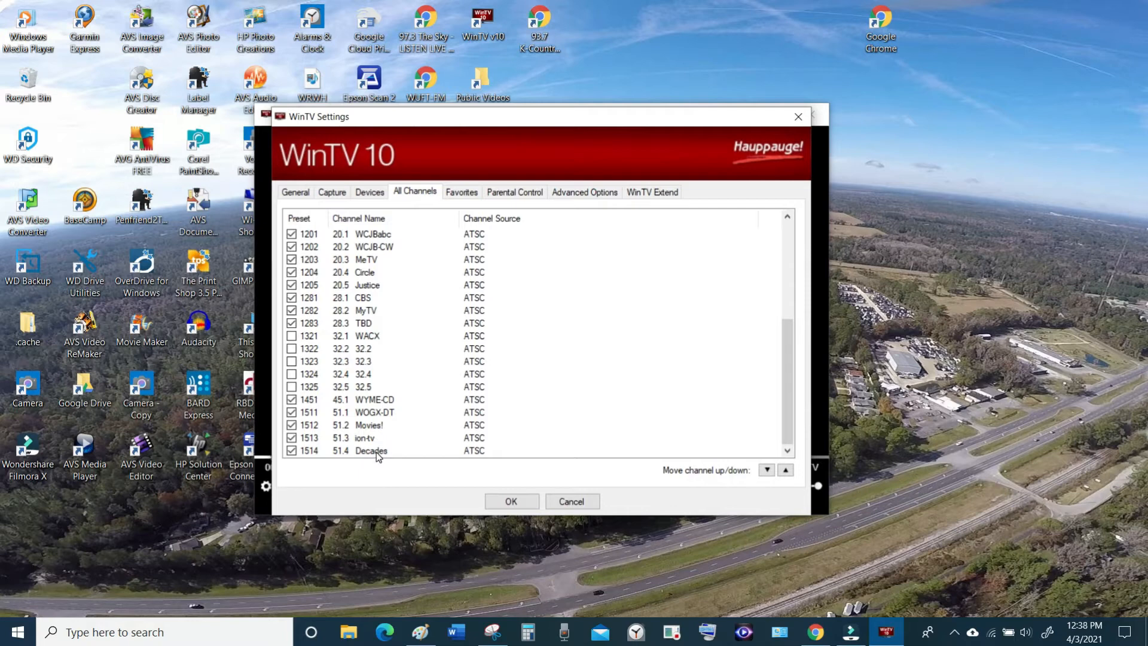
pyautogui.moveTo(364, 265)
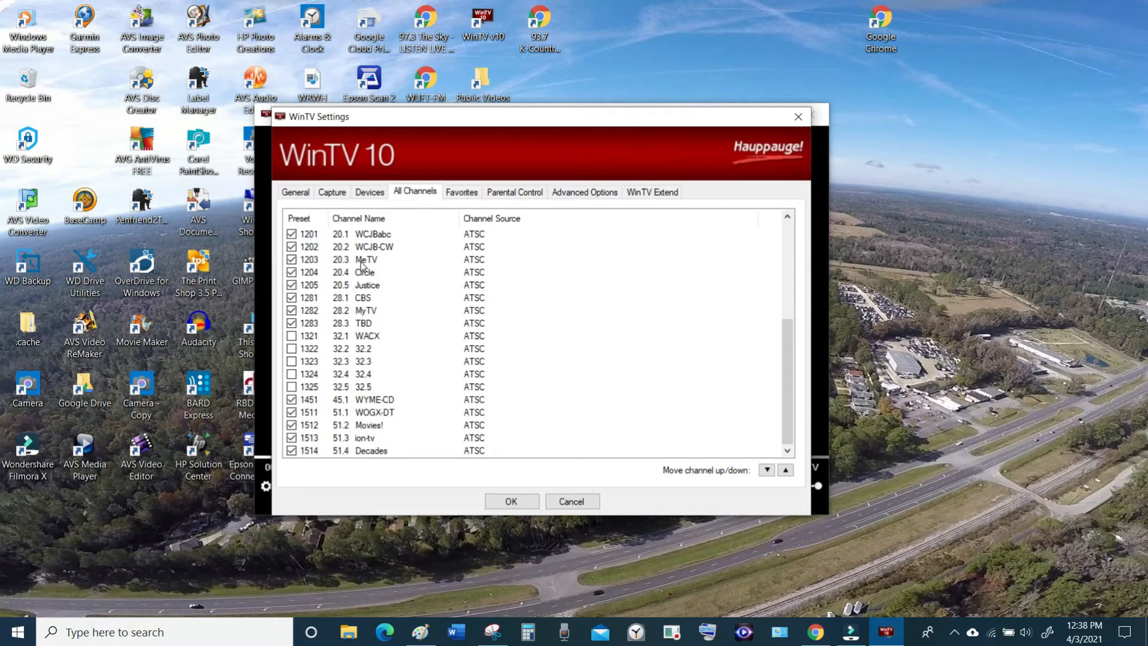
pyautogui.moveTo(473, 451)
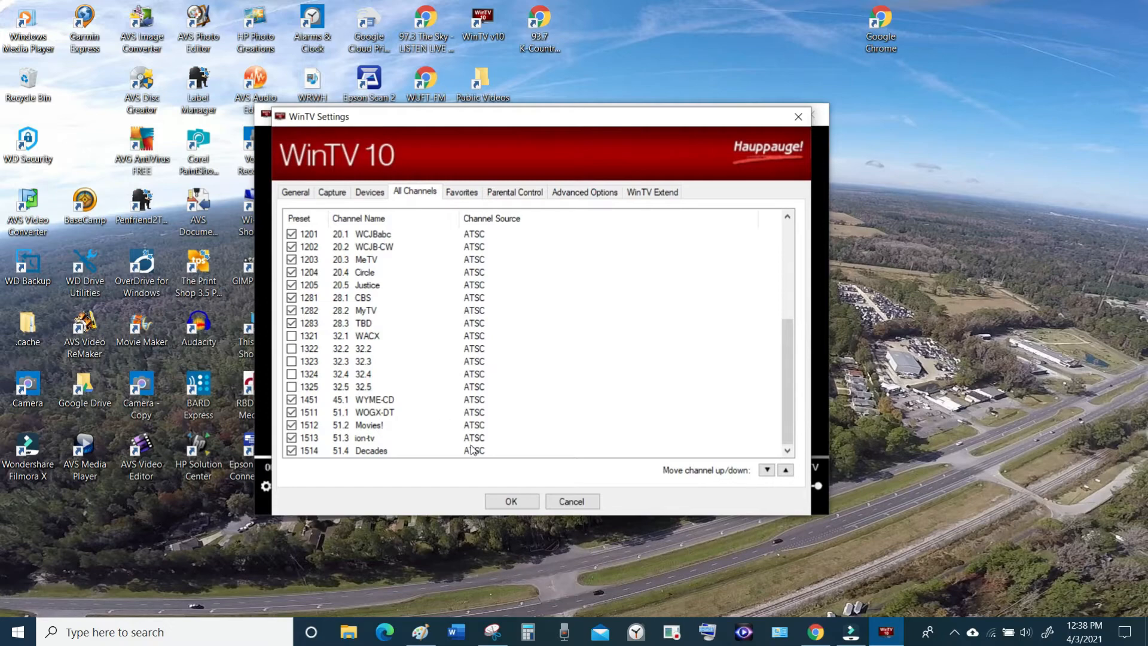
# Leave Settings and browse the TV Guide & Scheduler down to channels 20.1–51.1
pyautogui.click(511, 501)
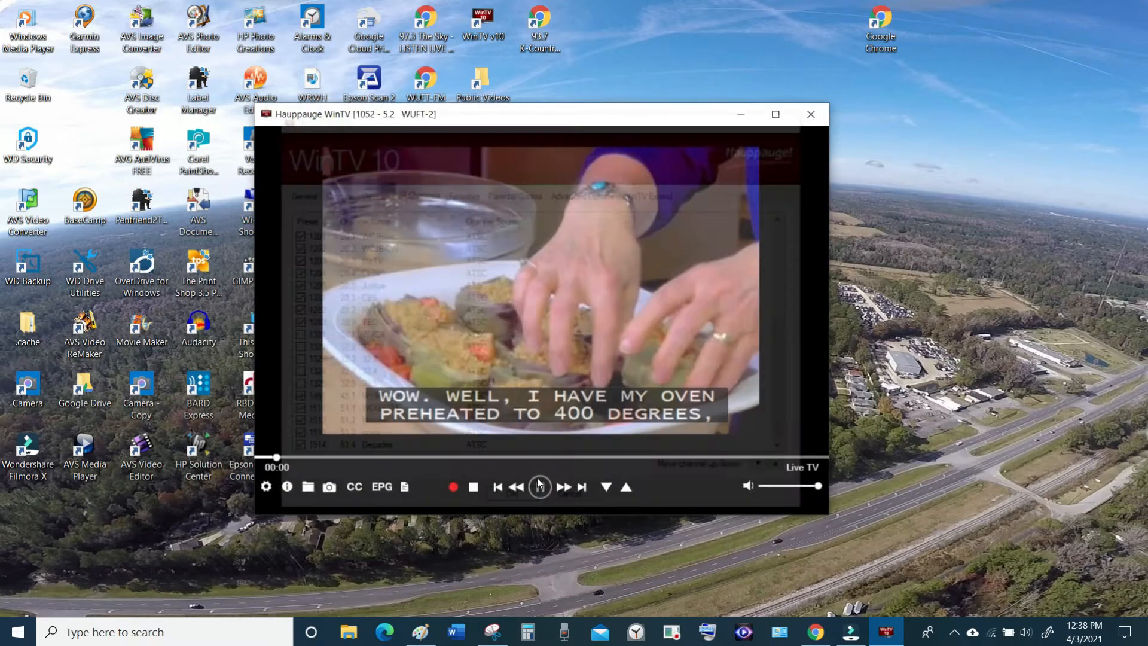
pyautogui.click(540, 487)
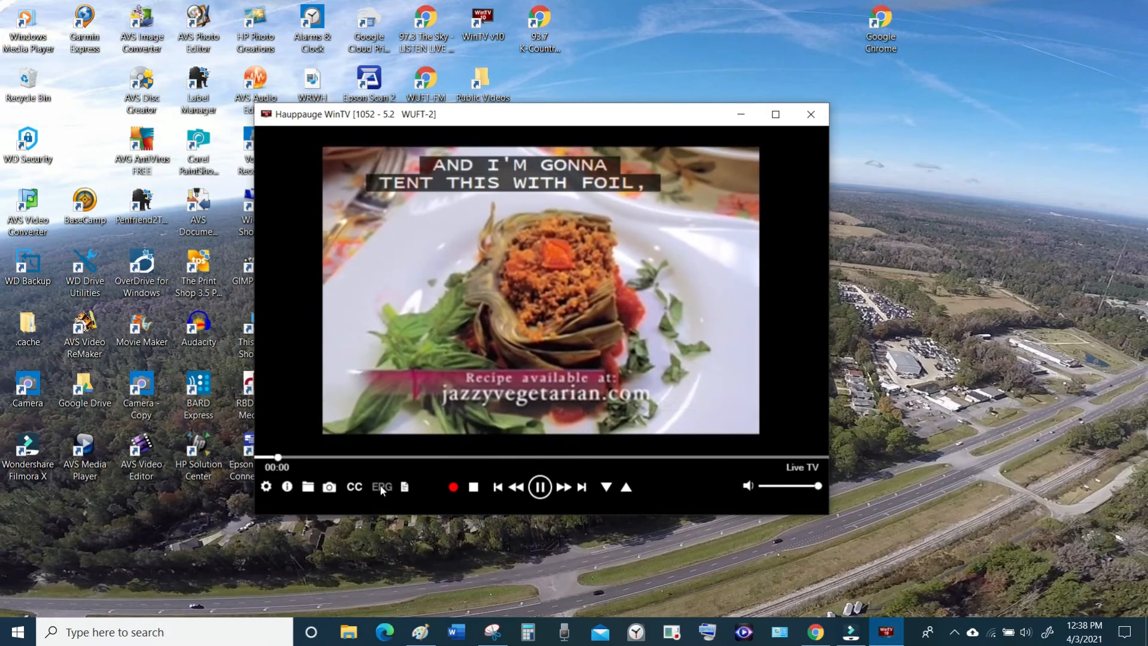
pyautogui.moveTo(382, 487)
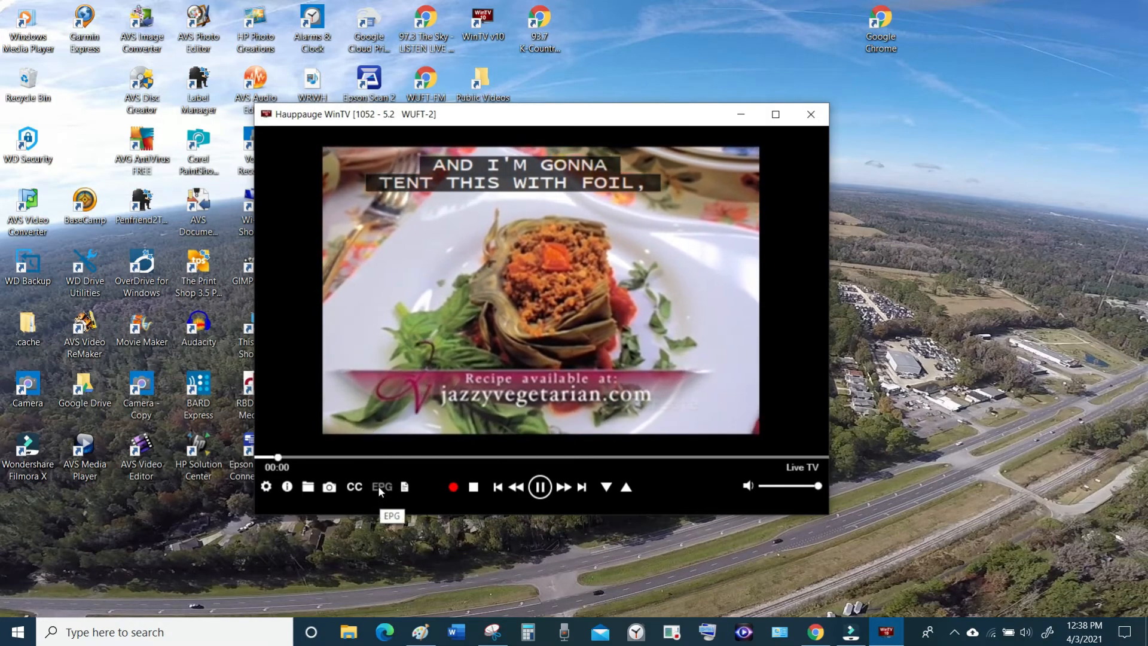
pyautogui.click(380, 487)
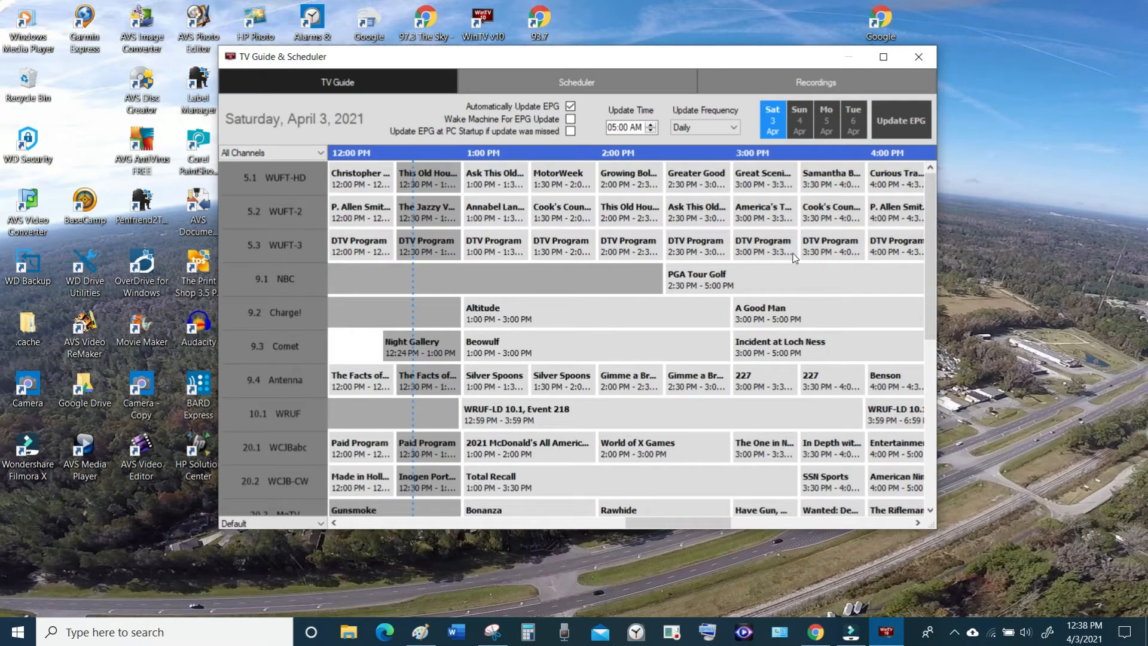
pyautogui.moveTo(802, 266)
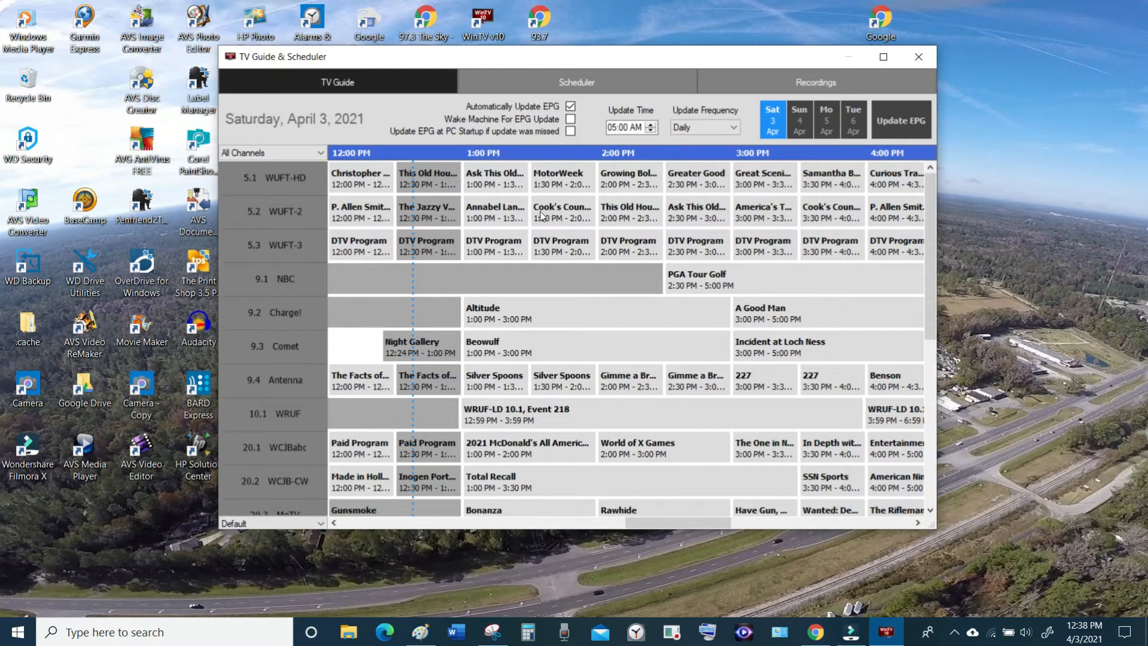
pyautogui.moveTo(386, 323)
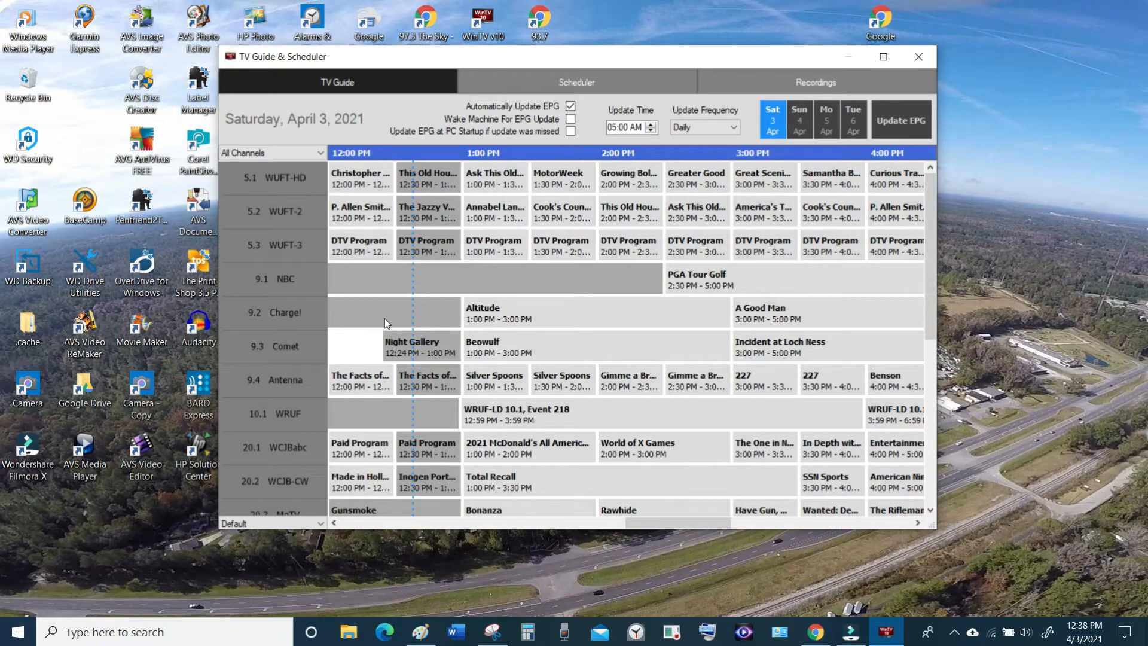
pyautogui.scroll(-3)
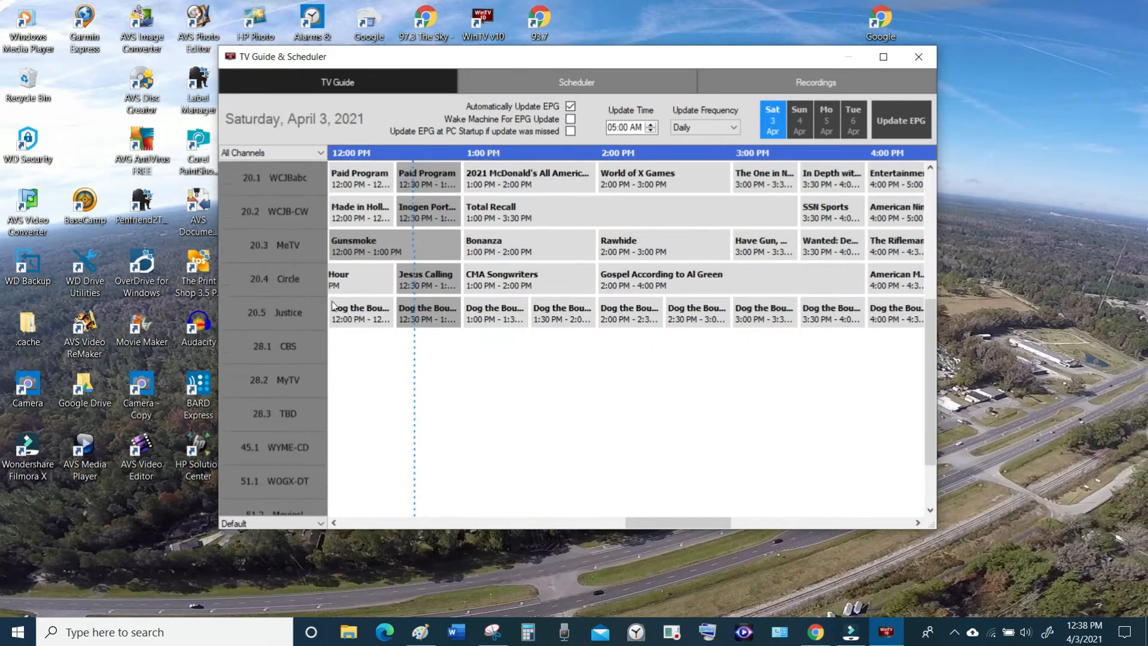
pyautogui.moveTo(380, 296)
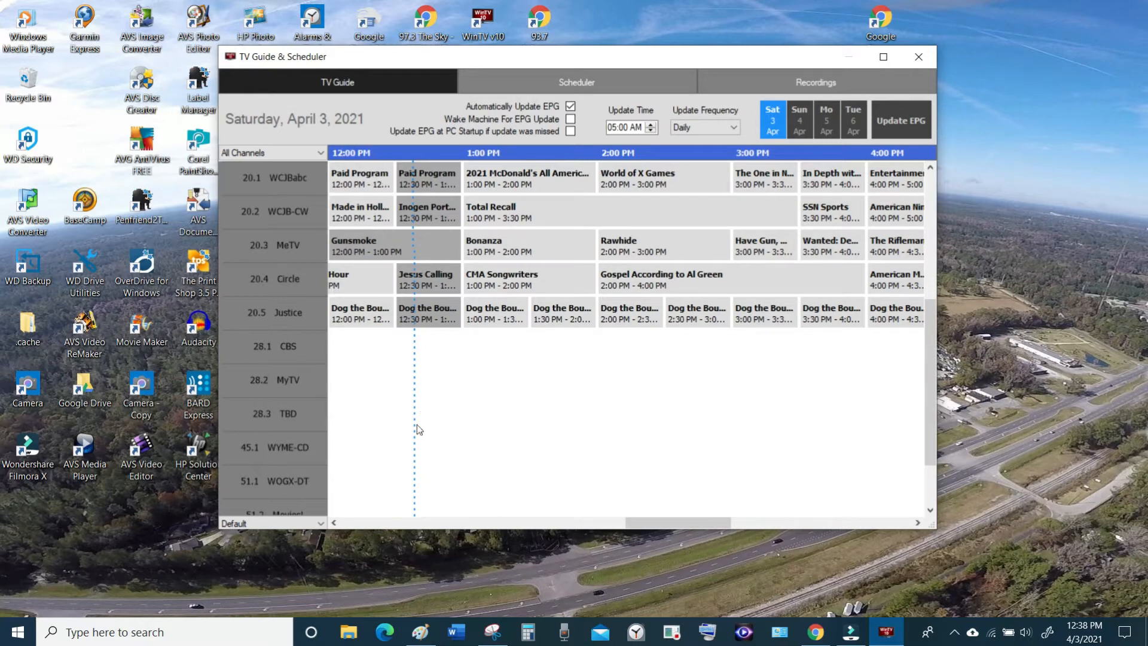
pyautogui.moveTo(378, 192)
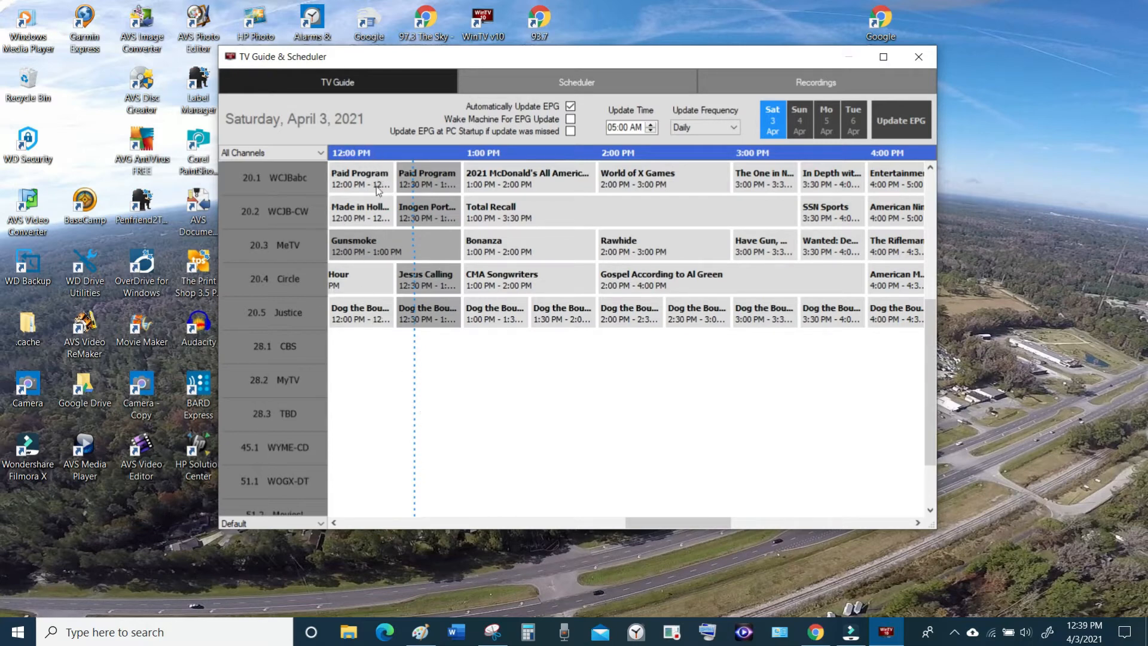
pyautogui.moveTo(491, 198)
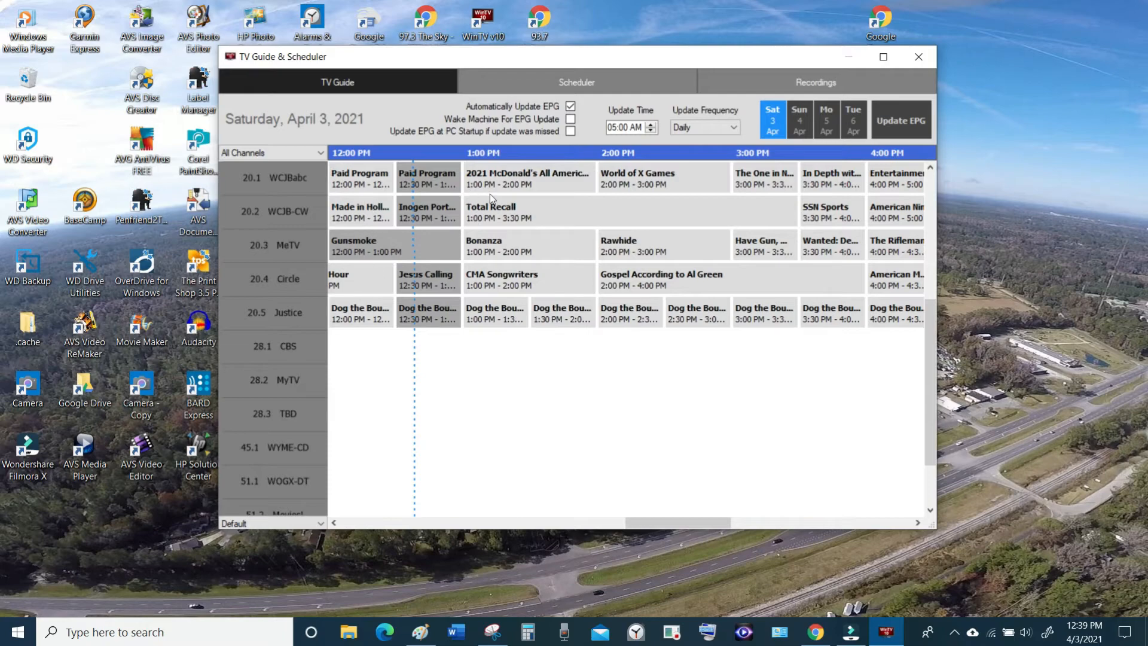
pyautogui.moveTo(702, 256)
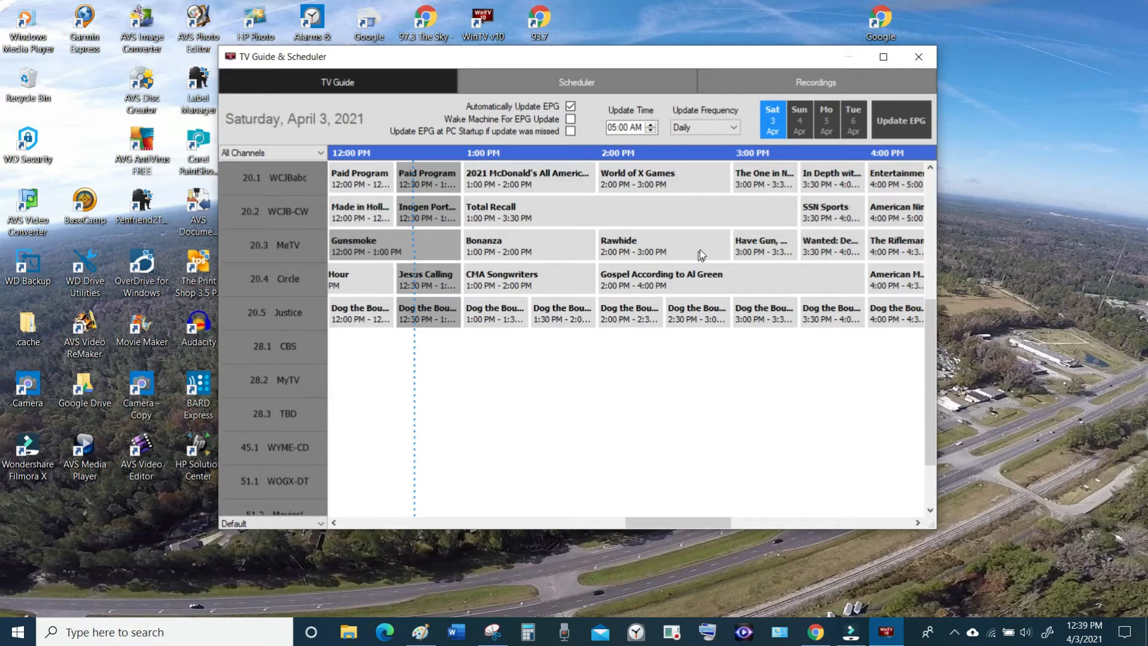
pyautogui.moveTo(677, 246)
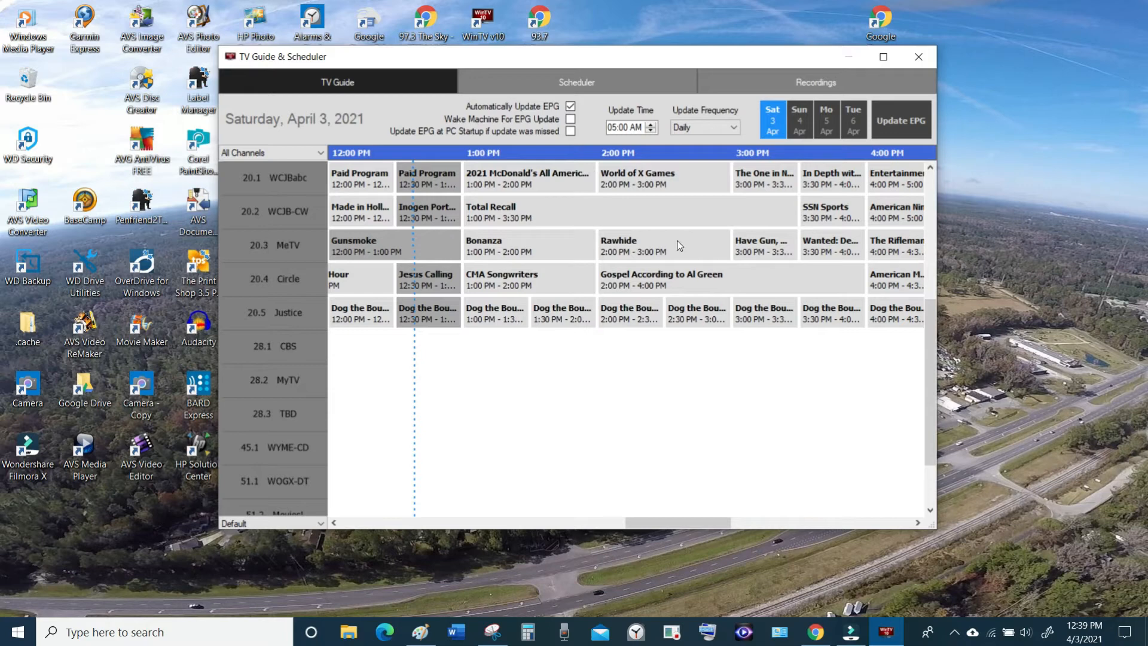
pyautogui.moveTo(341, 250)
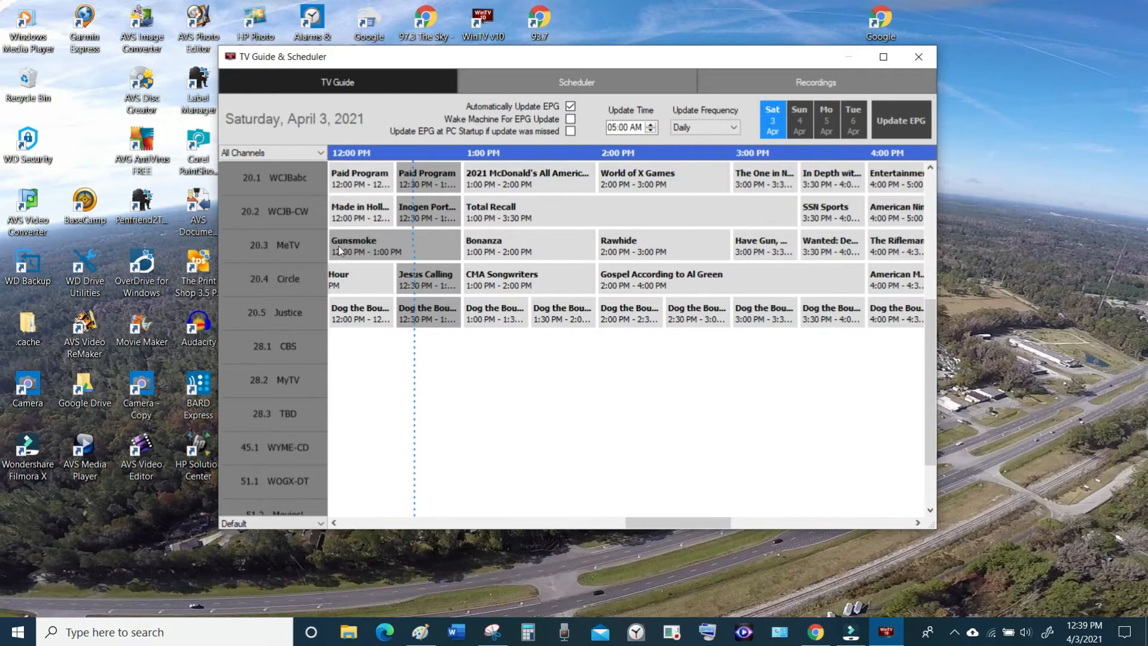
pyautogui.moveTo(256, 255)
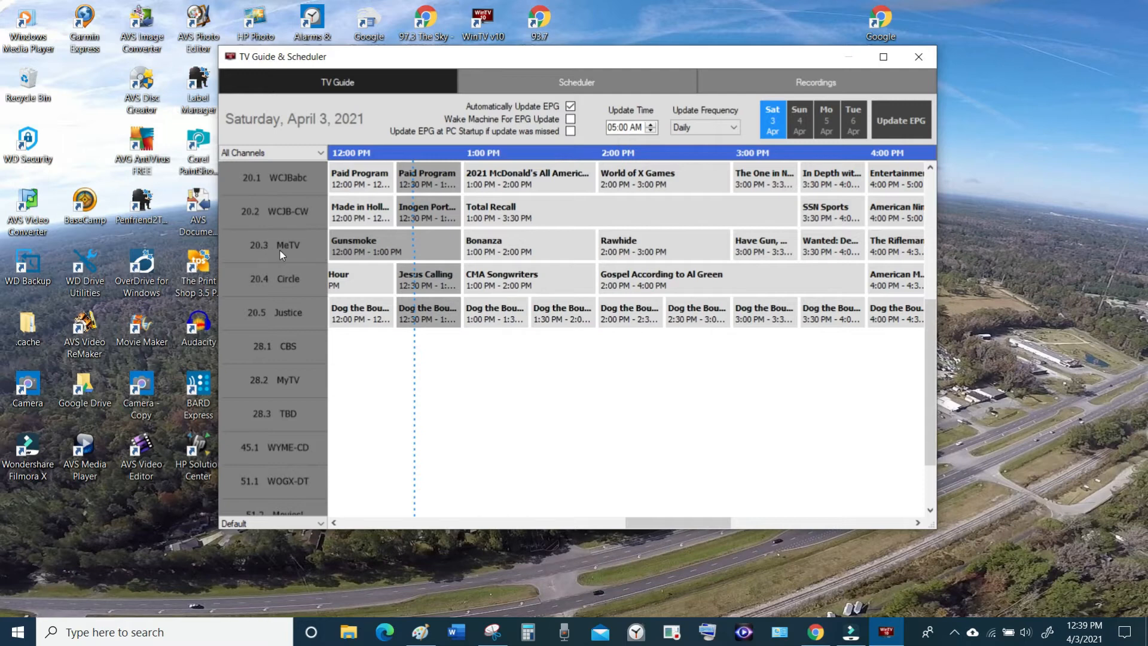
pyautogui.click(354, 244)
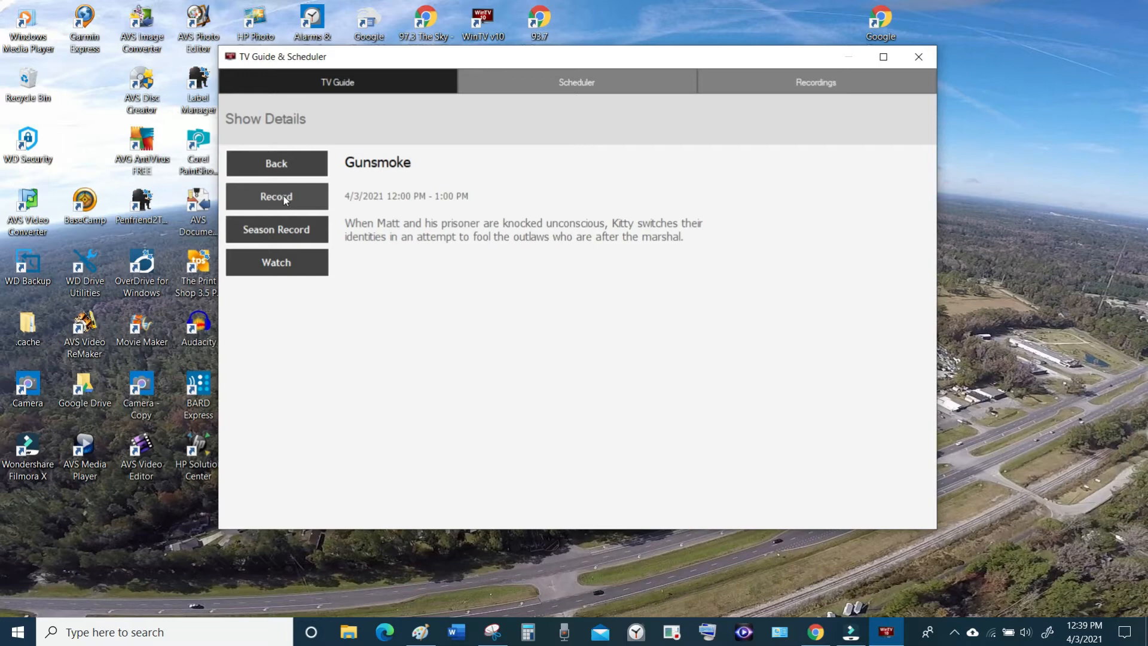
pyautogui.moveTo(276, 233)
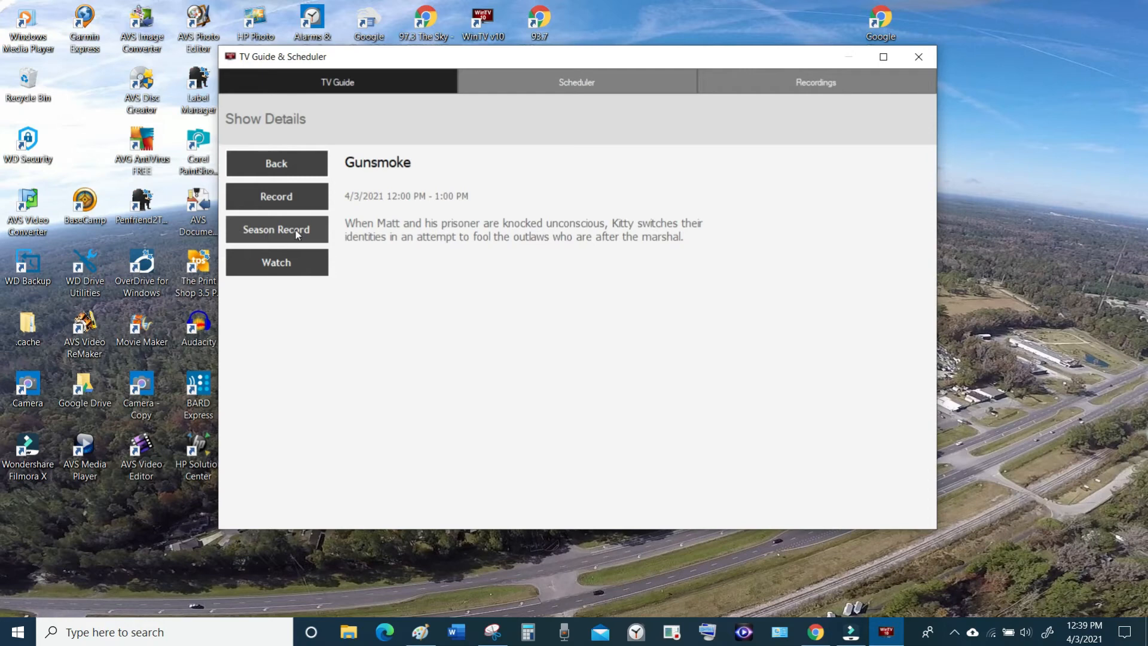
pyautogui.moveTo(276, 262)
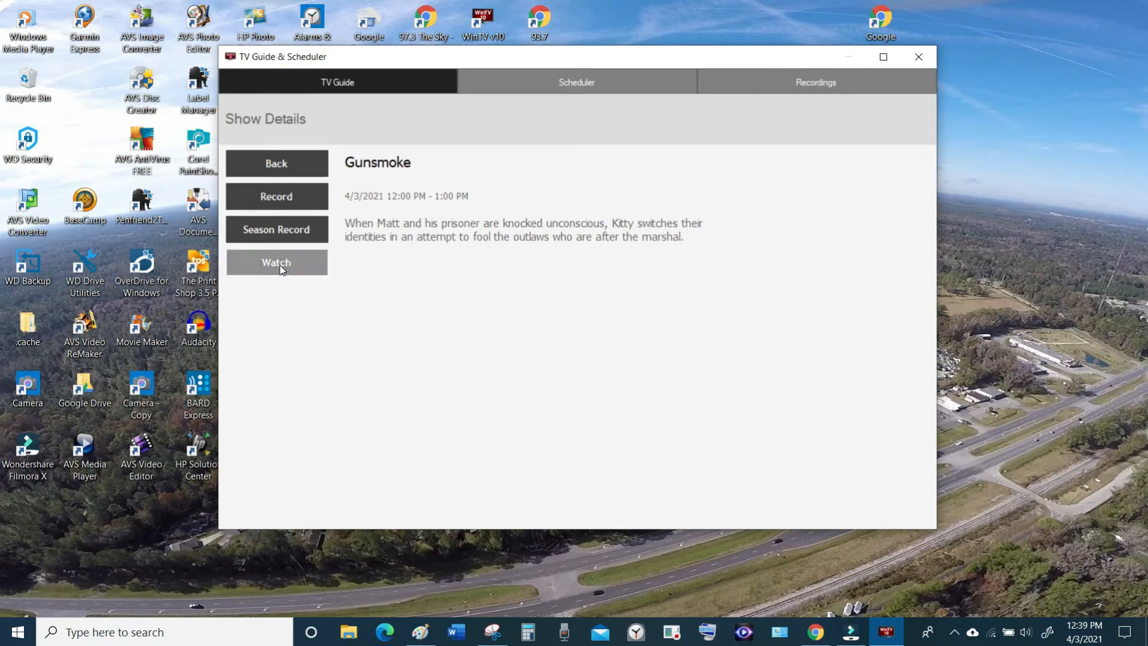
# Watch channel 20.3 MeTV live from the Gunsmoke details and go full screen
pyautogui.click(277, 262)
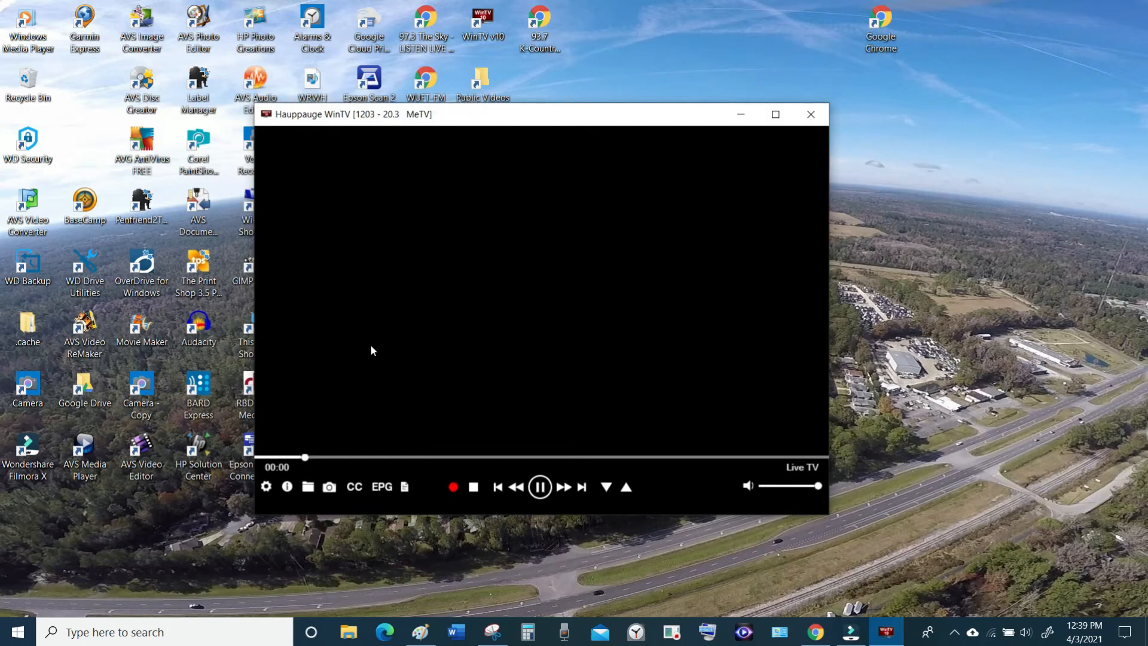
pyautogui.click(354, 487)
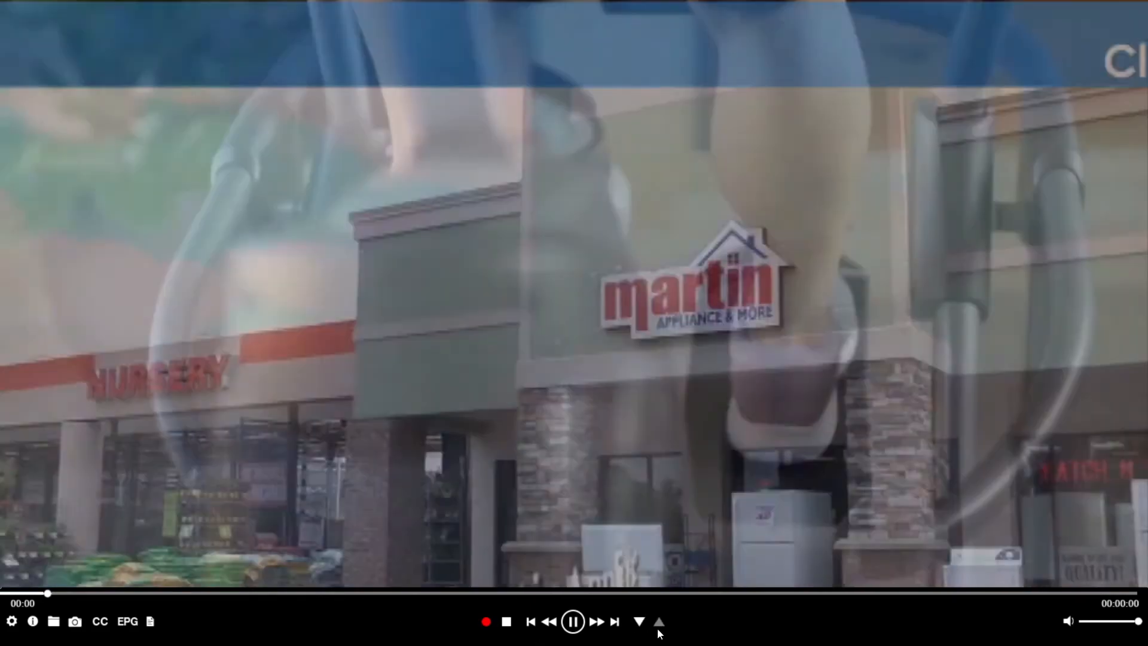
# Tune up to channel 20.4 Circle and reopen the TV Guide & Scheduler
pyautogui.click(99, 621)
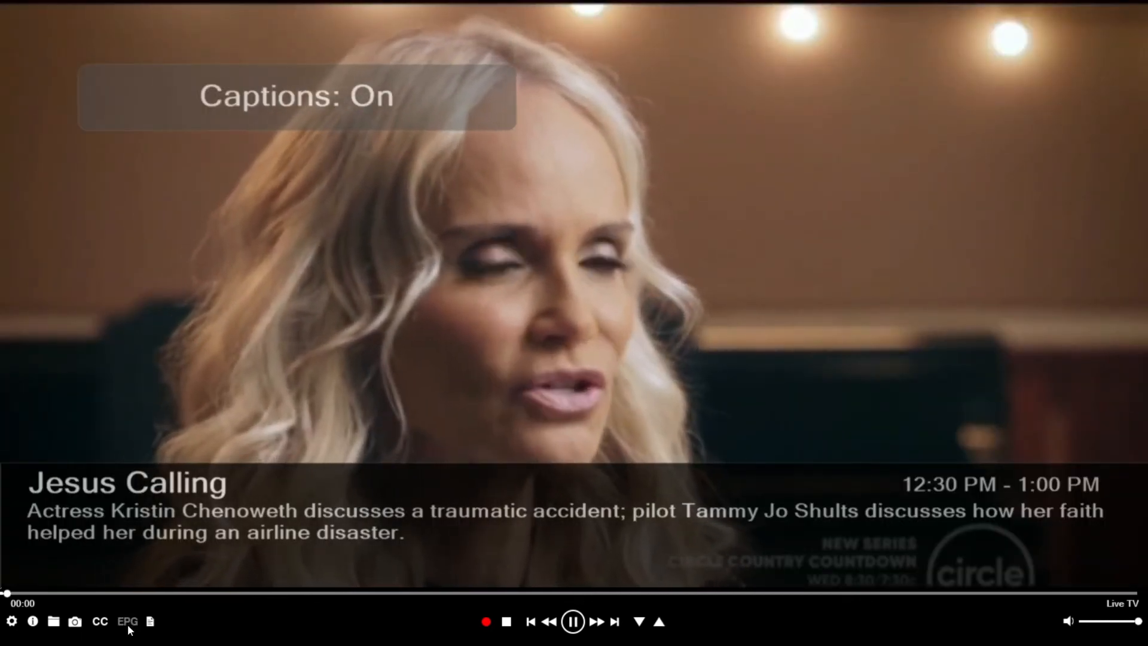
pyautogui.click(128, 621)
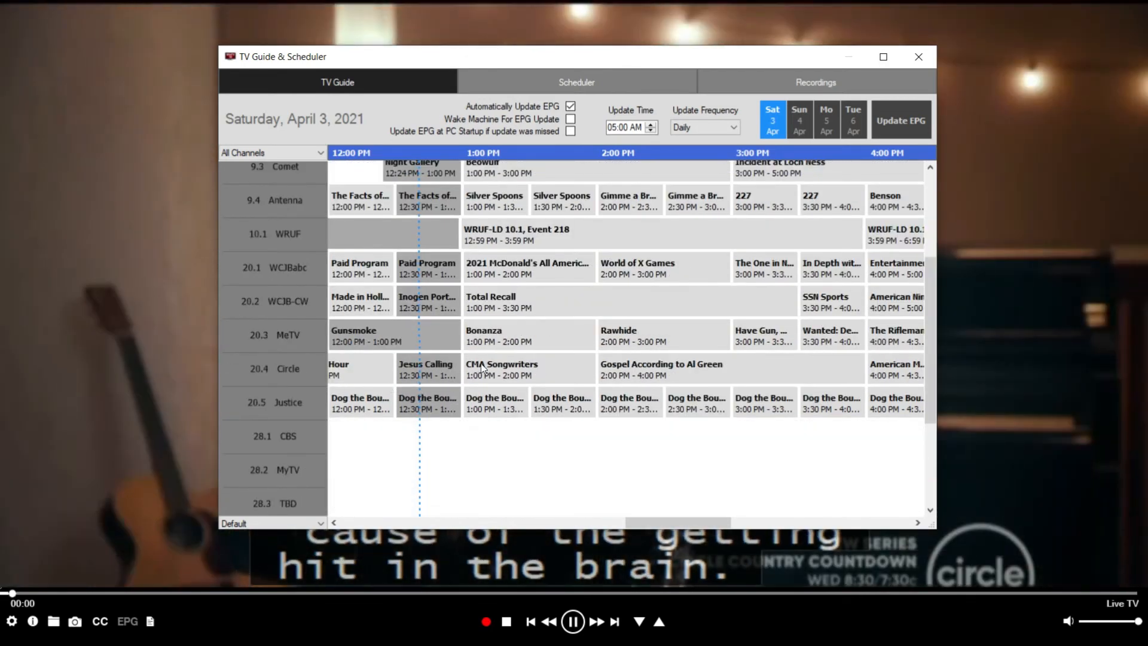
pyautogui.moveTo(797, 369)
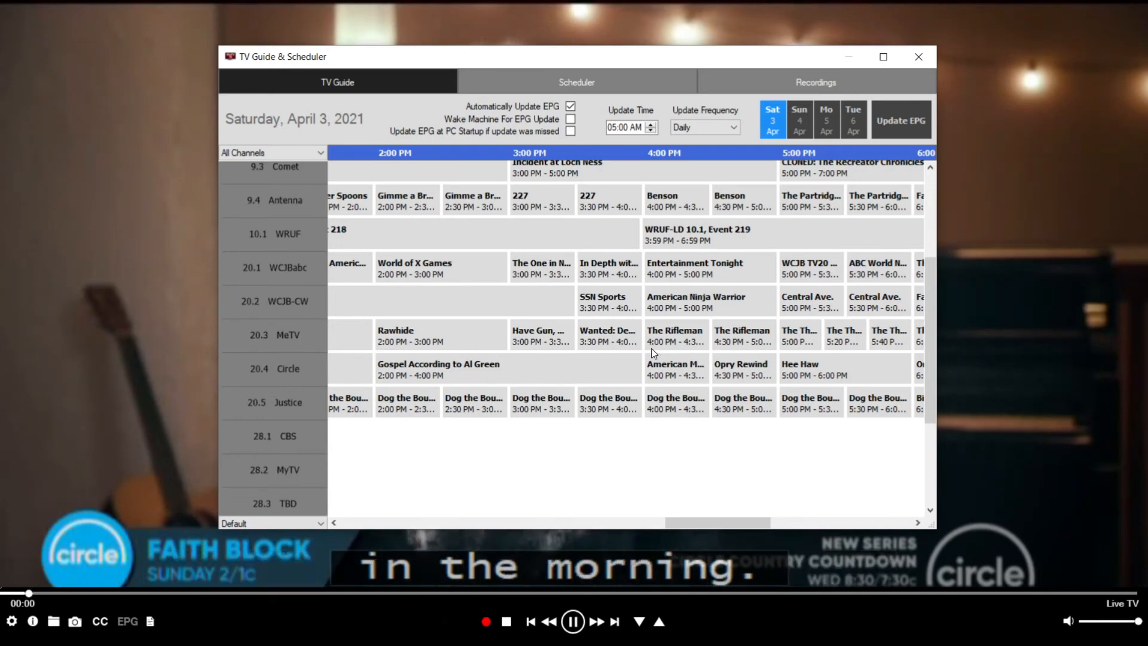
pyautogui.moveTo(677, 338)
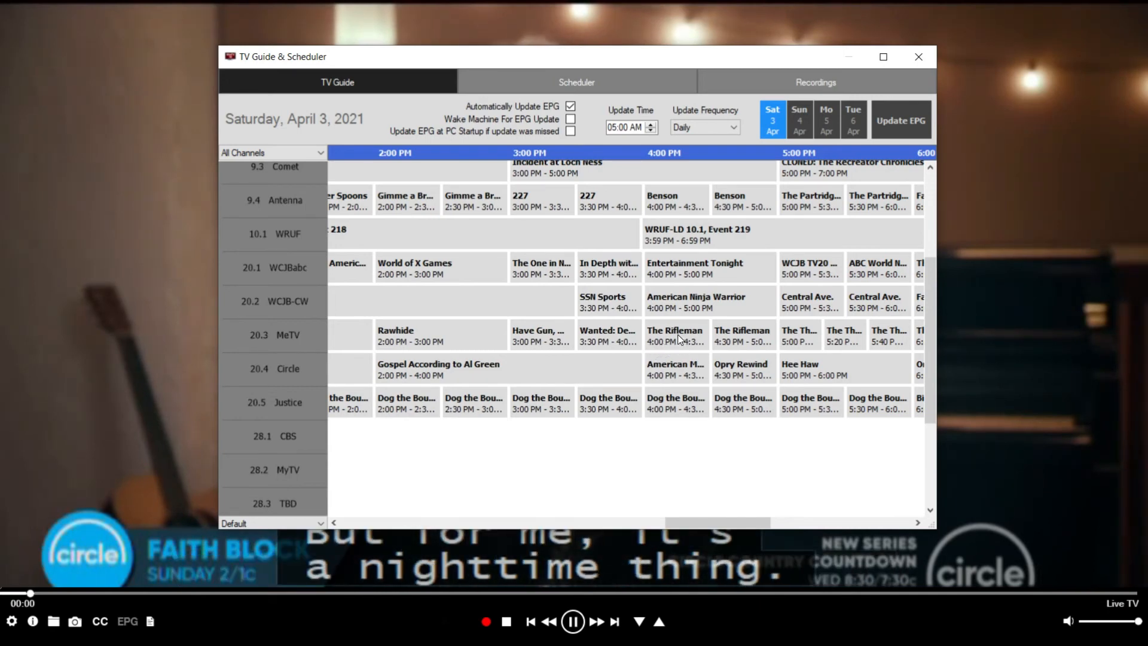
# Show details for The Rifleman, 4/3/2021 4:00–4:30 PM on 20.3 MeTV
pyautogui.click(674, 335)
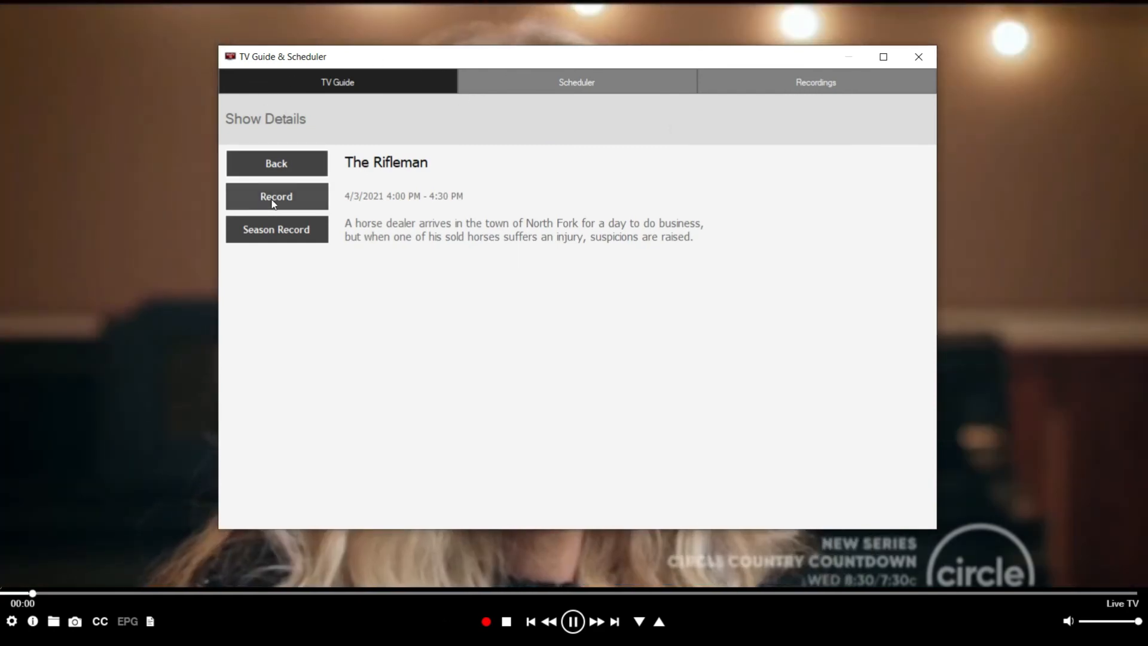
# Save a one-time recording of The Rifleman 4:00–4:30 PM on MeTV 20.3
pyautogui.click(277, 196)
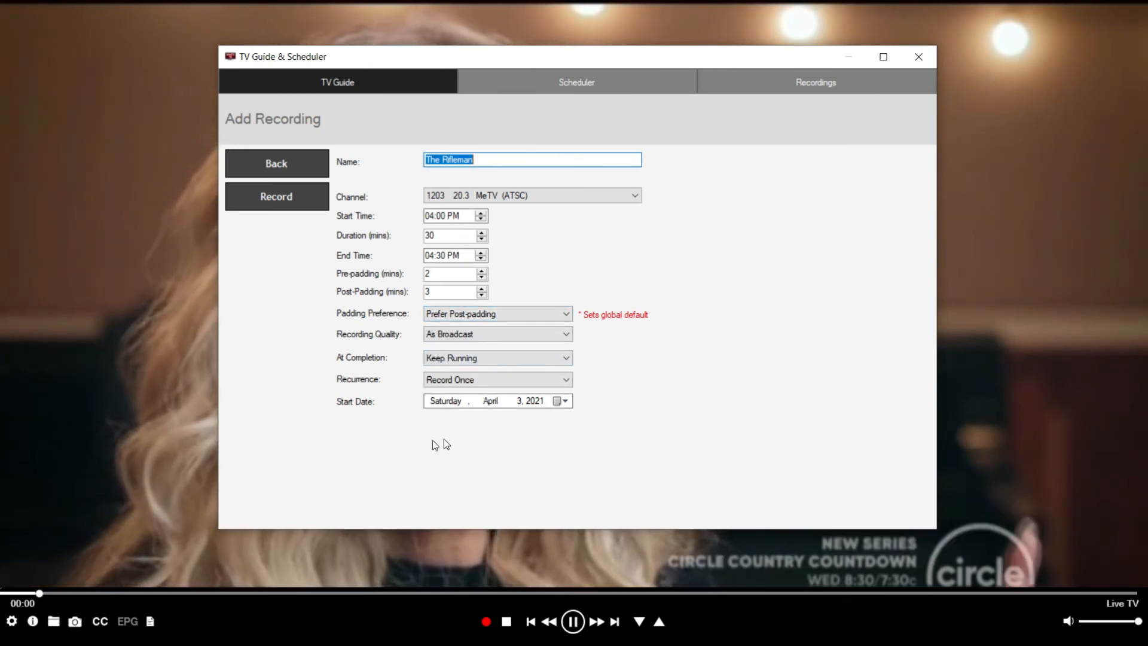
pyautogui.click(277, 196)
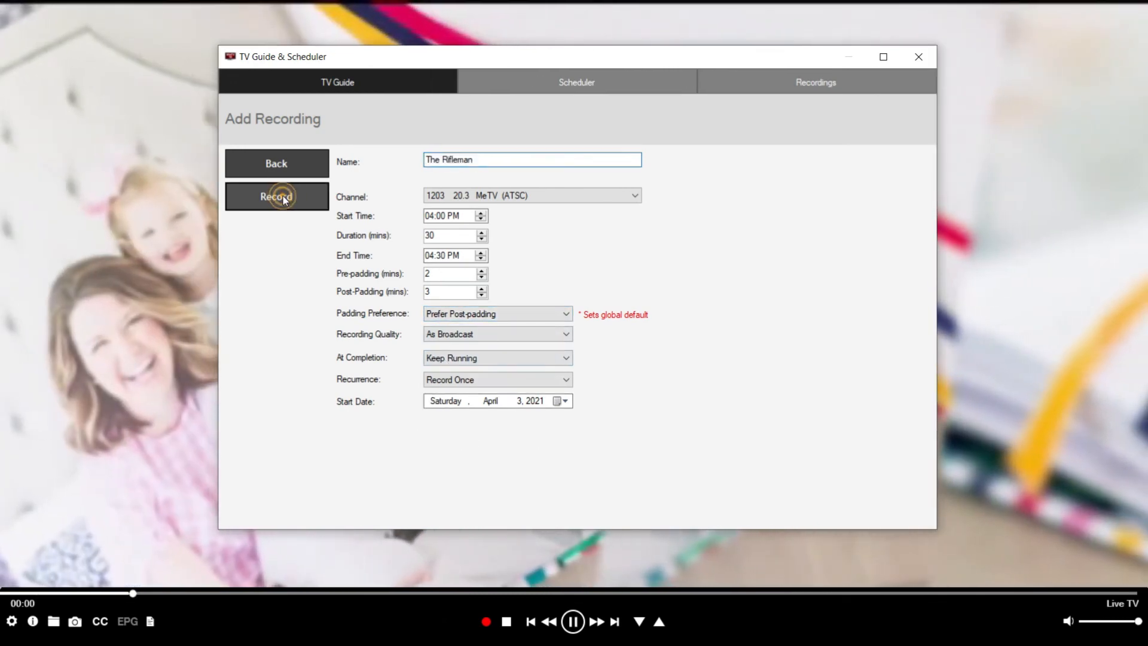
pyautogui.click(276, 196)
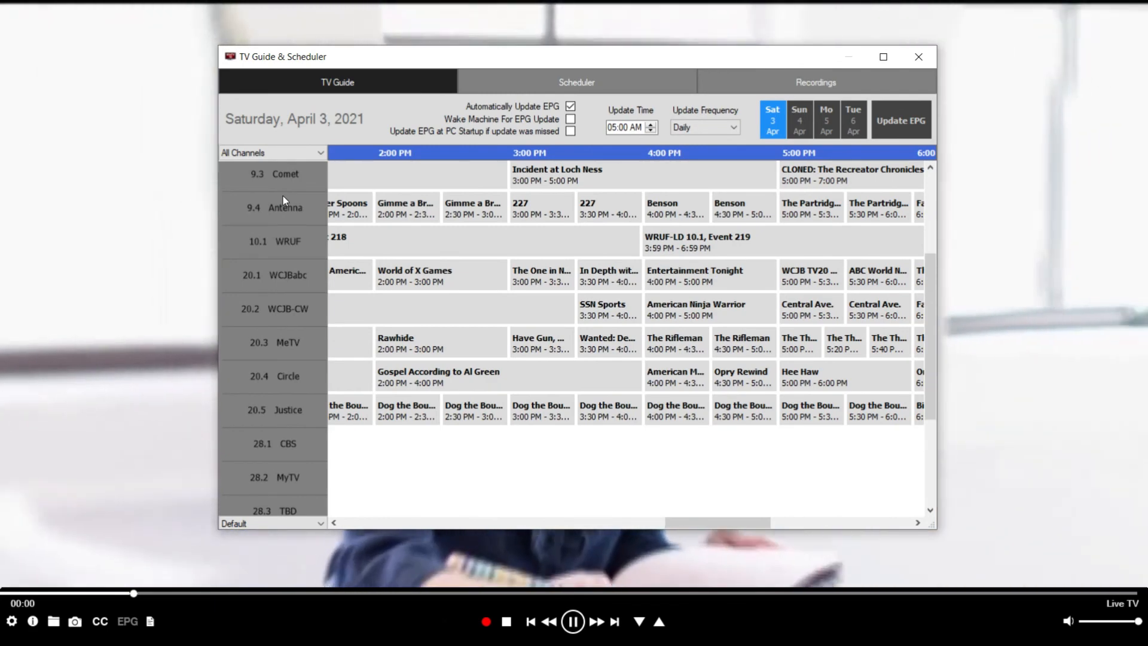
pyautogui.click(675, 344)
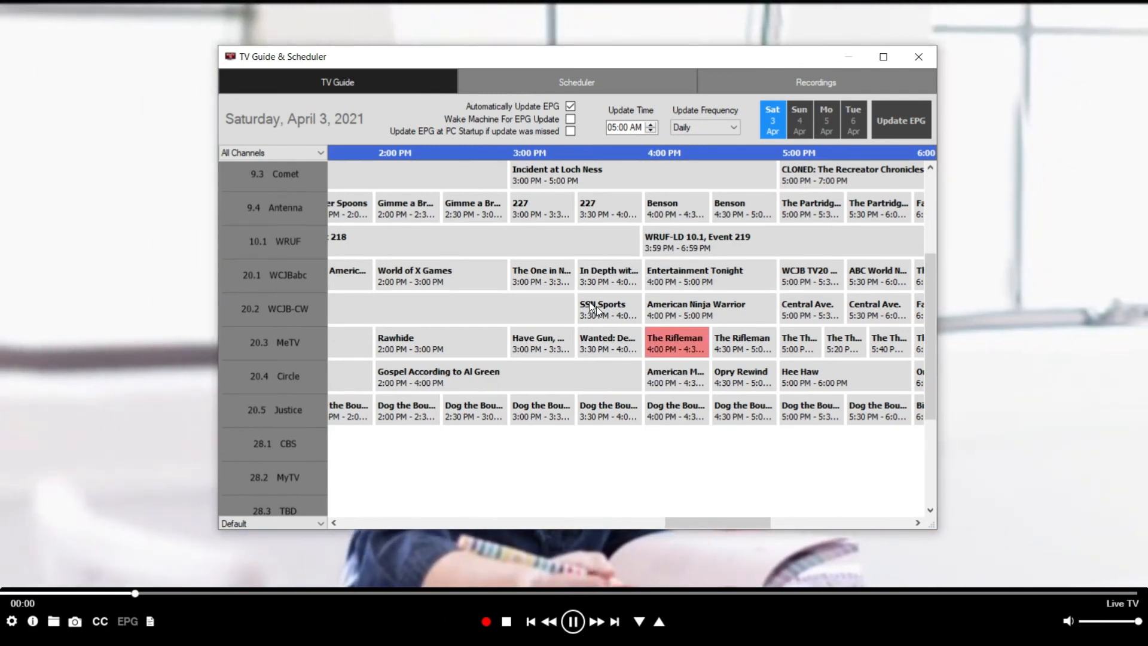
pyautogui.moveTo(501, 321)
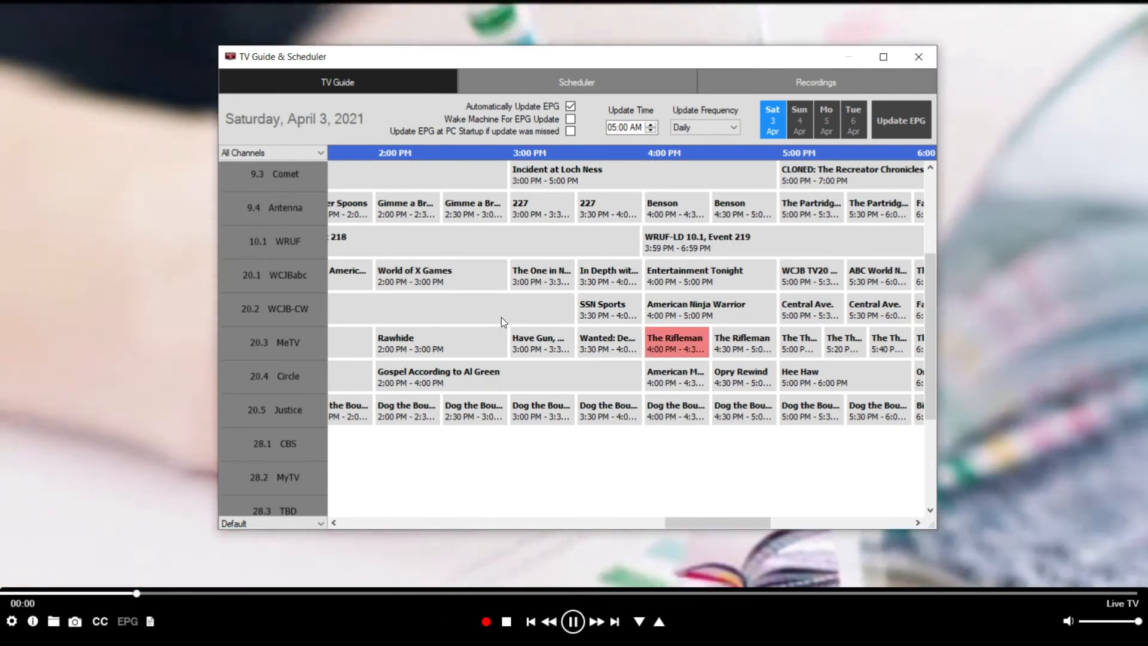
pyautogui.moveTo(383, 325)
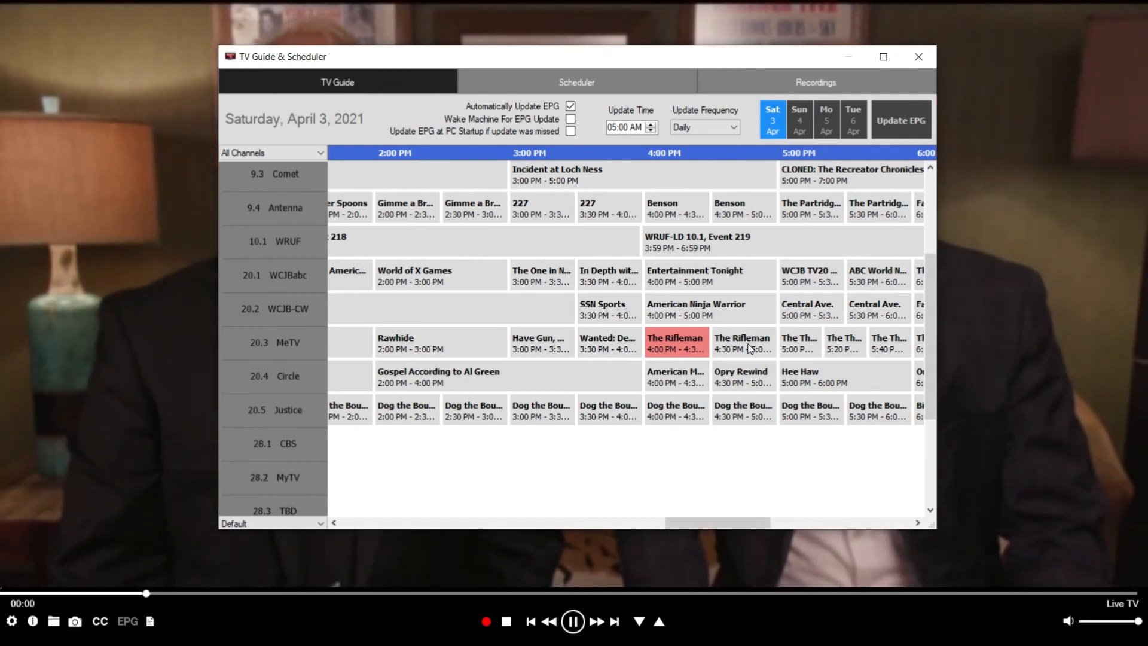
# Record the 4:30 PM Rifleman episode as well, then show the Completed Recordings list
pyautogui.click(742, 343)
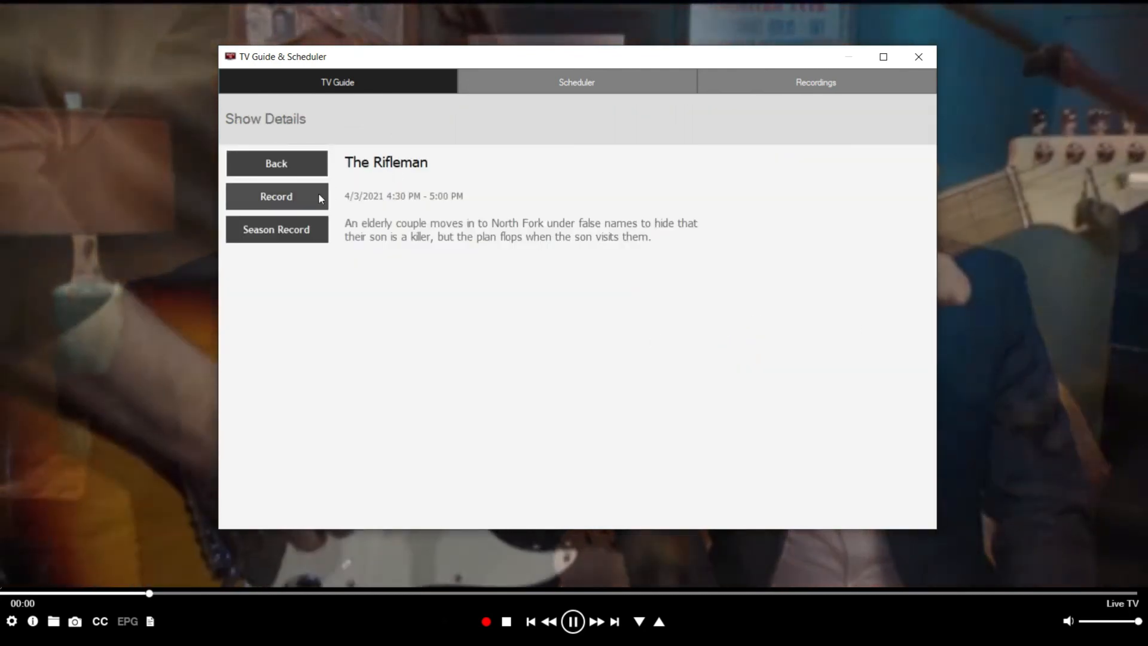
pyautogui.click(276, 196)
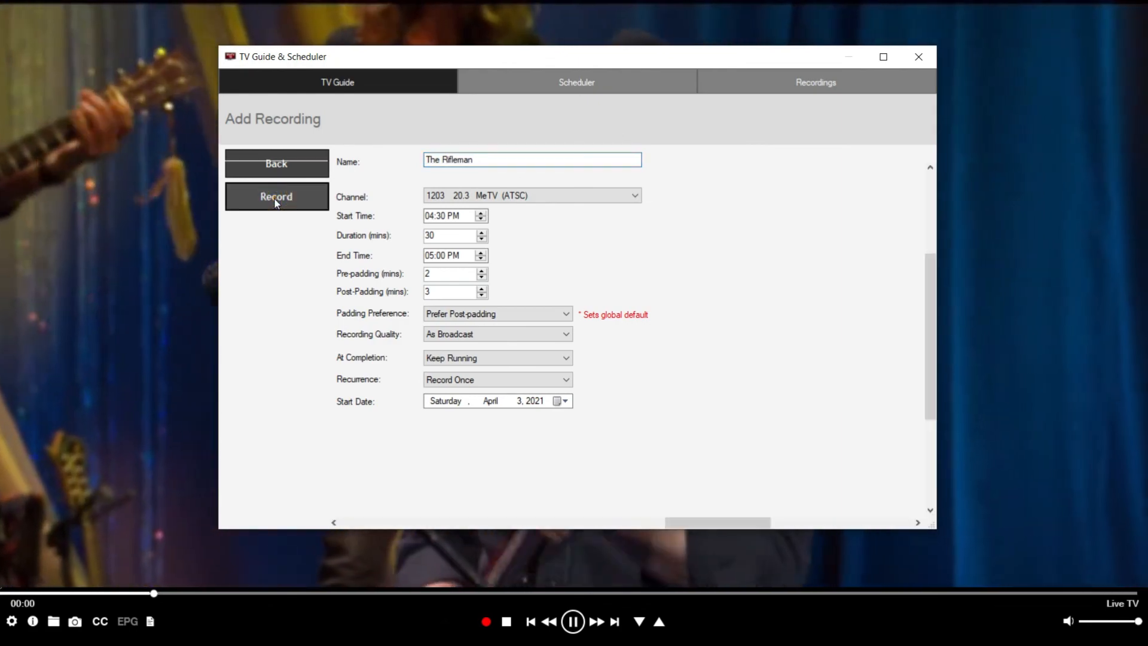
pyautogui.click(276, 196)
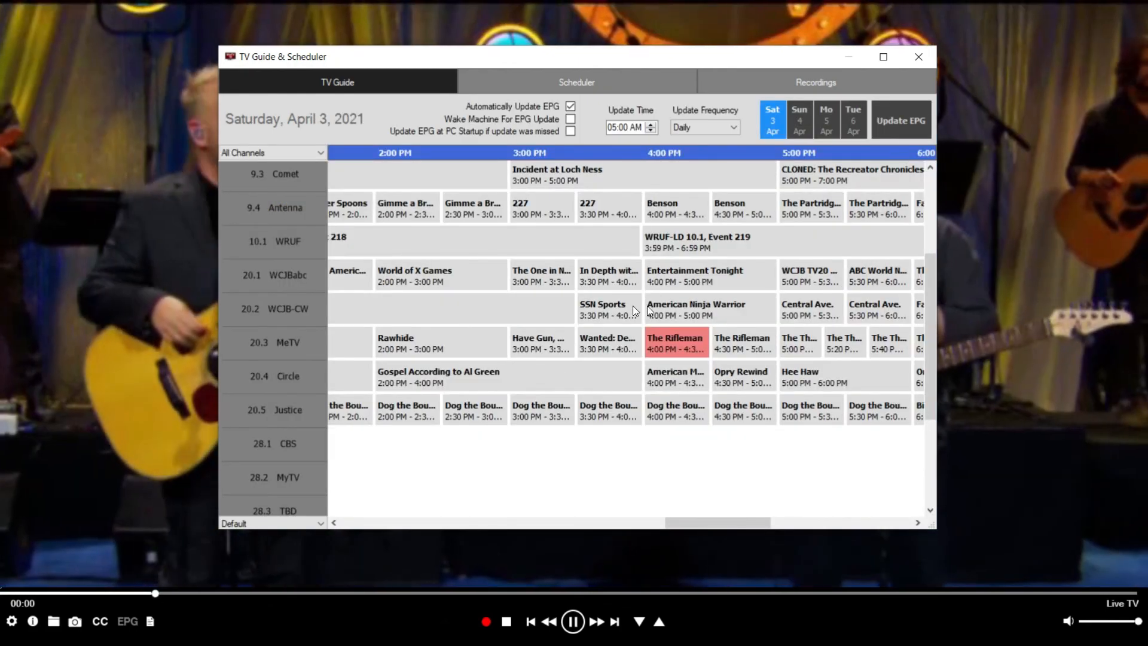
pyautogui.moveTo(742, 343)
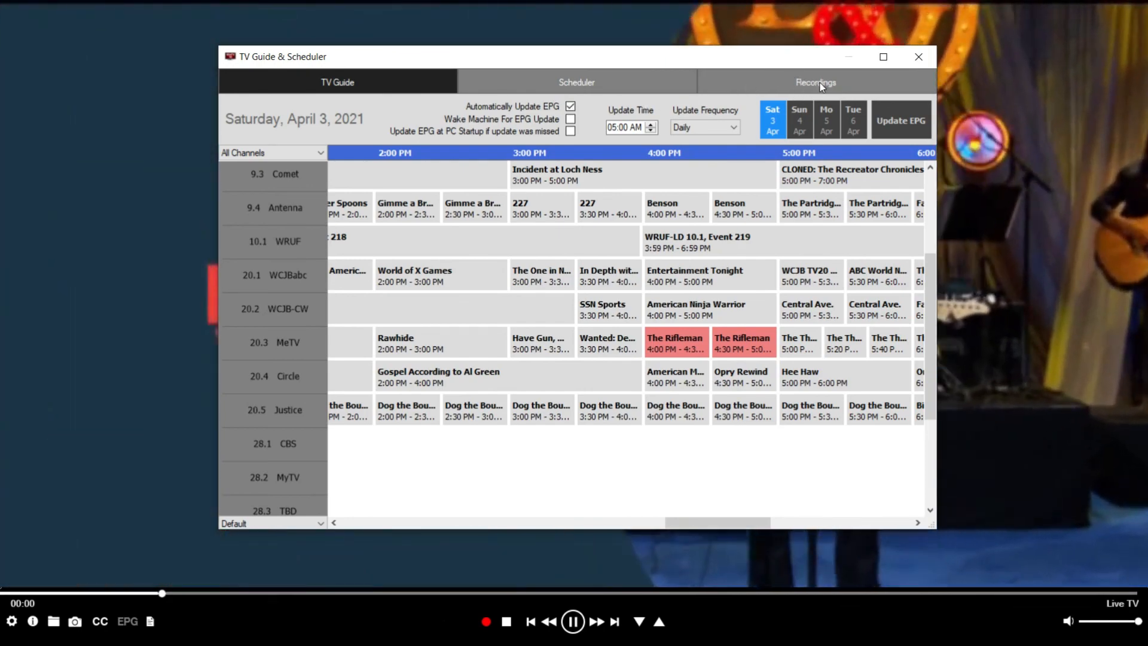
pyautogui.click(815, 82)
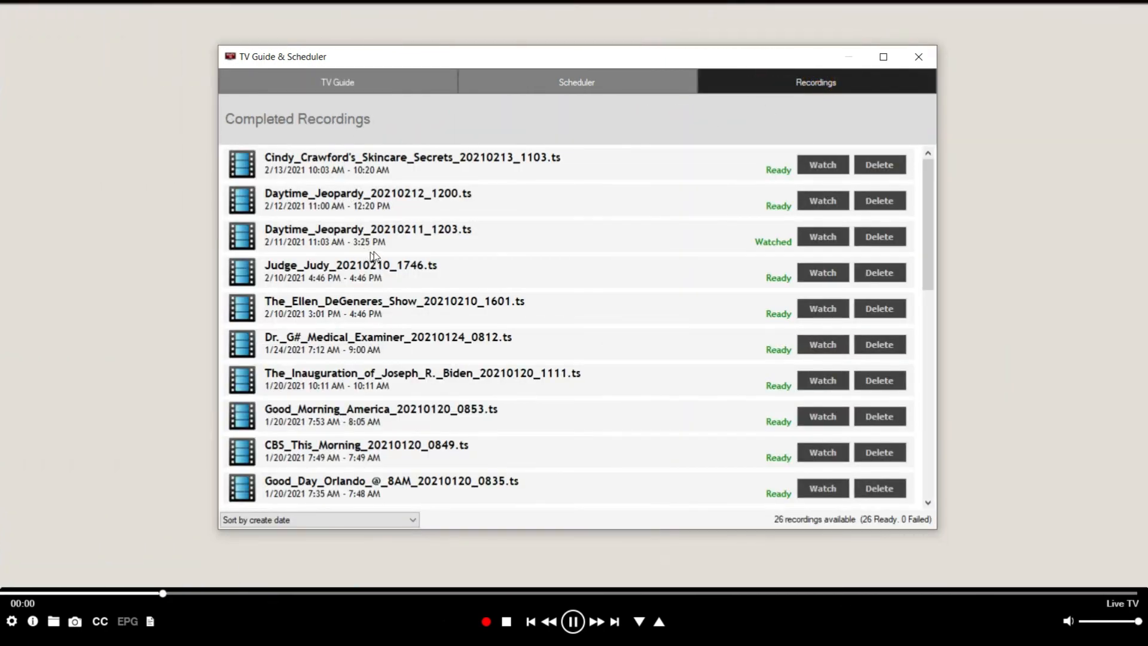